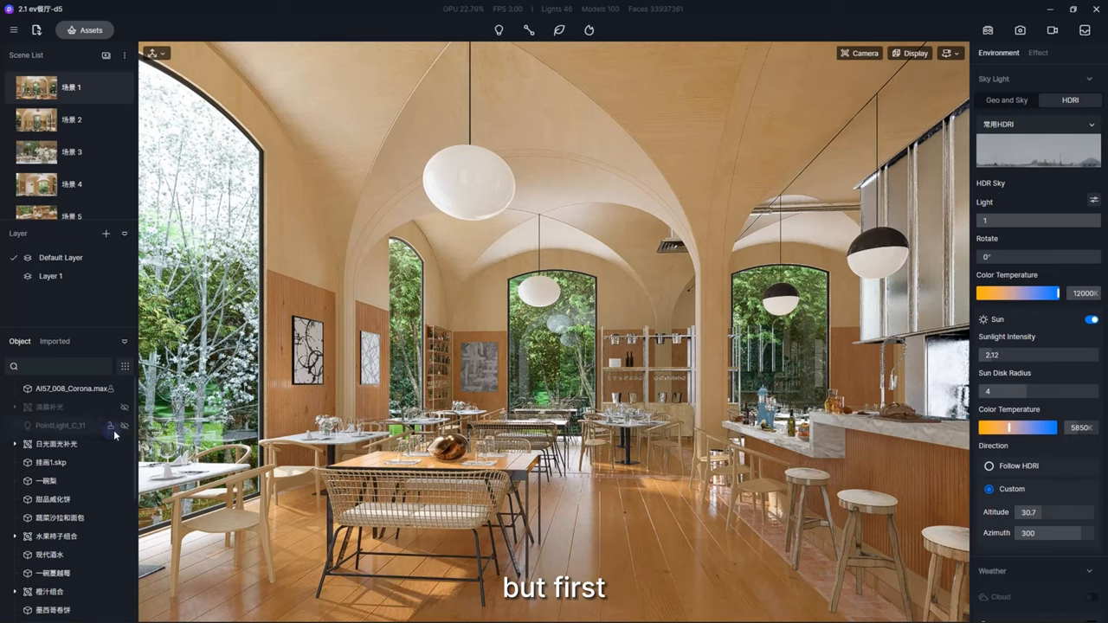
# Select the existing PointLight in the Object list to focus on the light by the bar.
pyautogui.click(1091, 319)
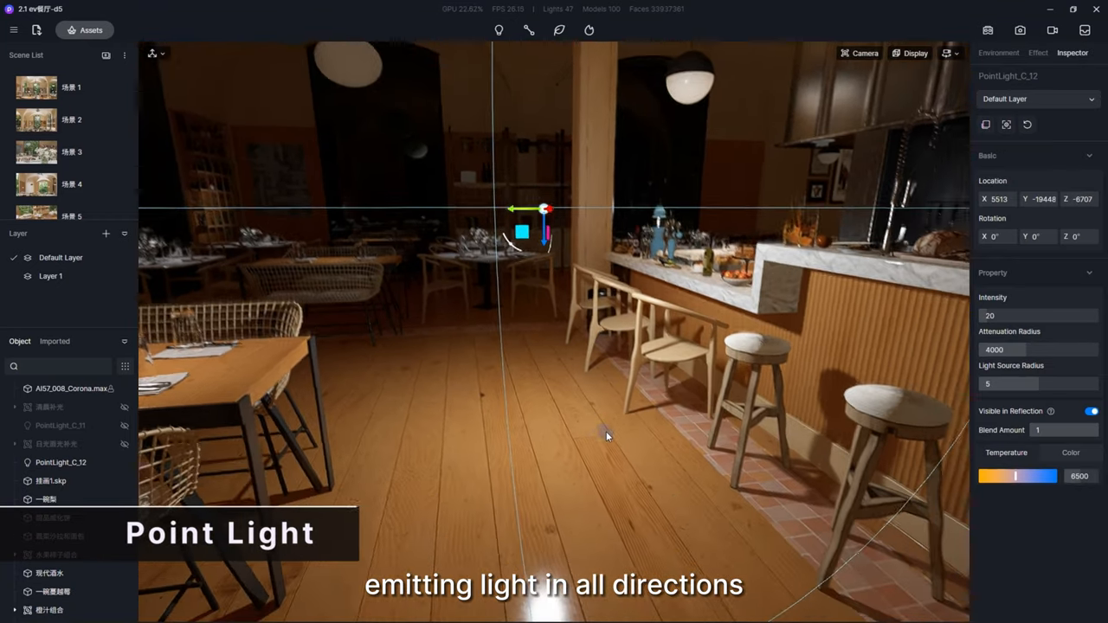
# Add point lights on the floor with key 1 and slide one along its axis toward the bar.
pyautogui.press('1')
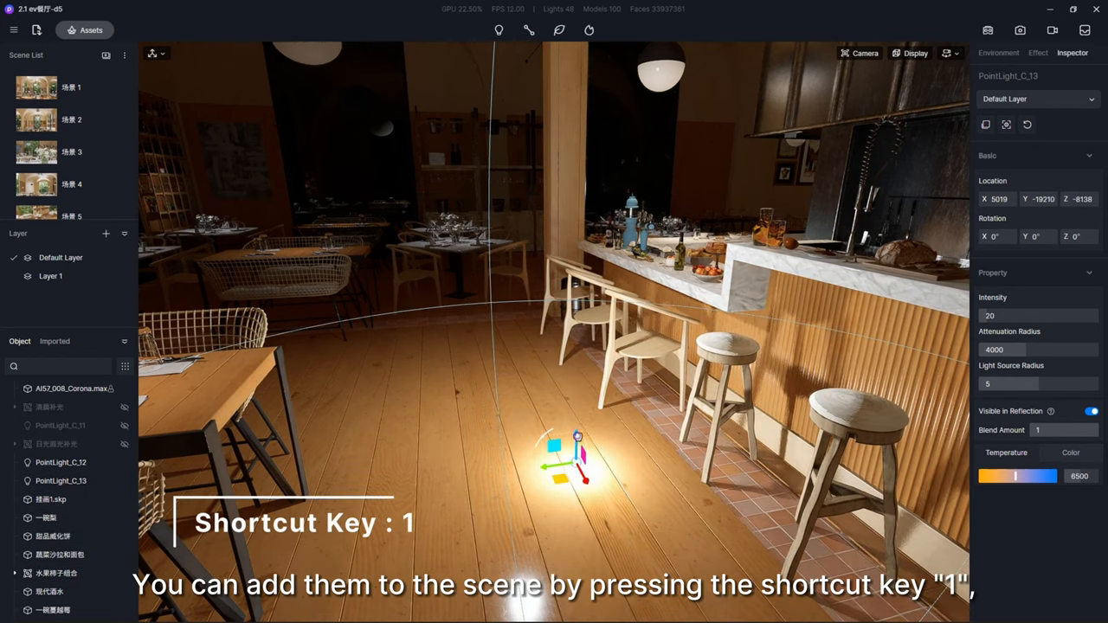
pyautogui.press('1')
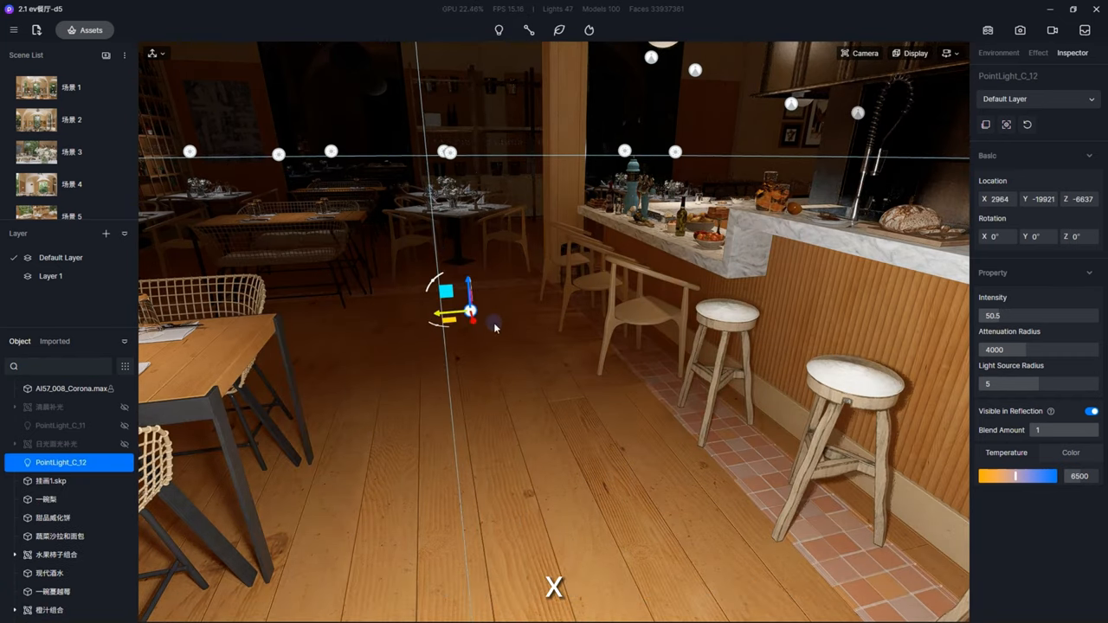
pyautogui.moveTo(468, 310); pyautogui.dragTo(580, 301)
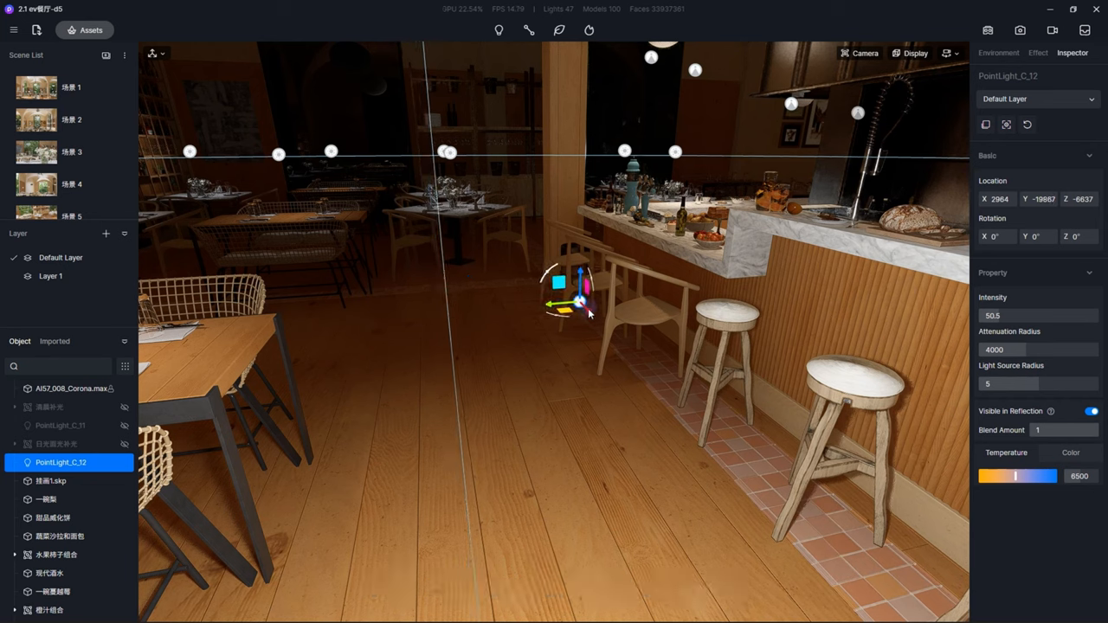
pyautogui.moveTo(575, 301); pyautogui.dragTo(580, 313)
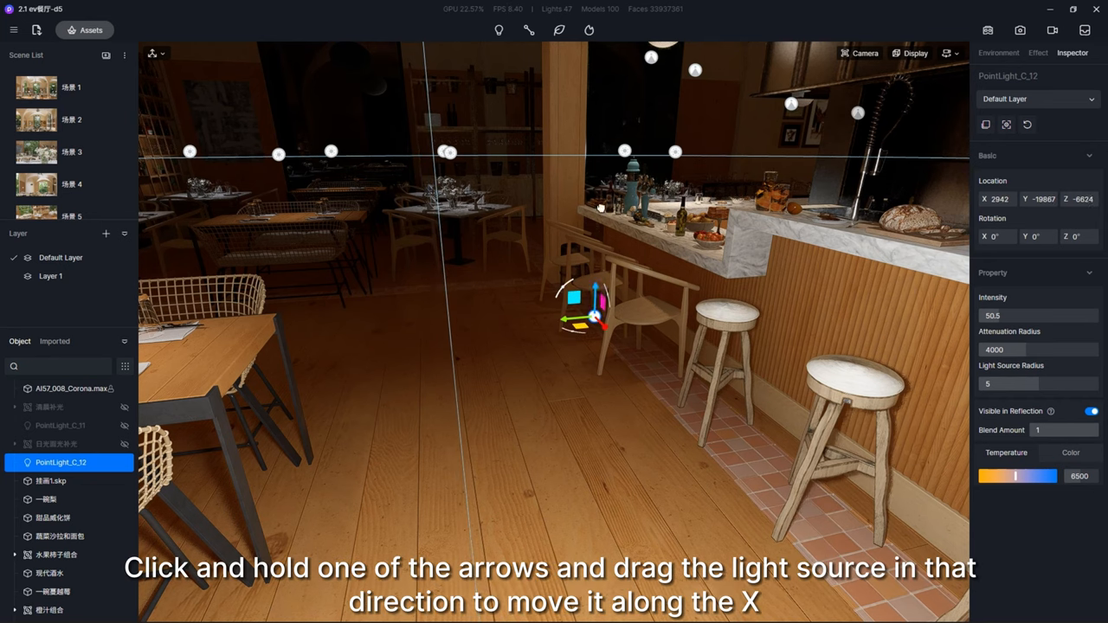
pyautogui.moveTo(596, 315); pyautogui.dragTo(595, 298)
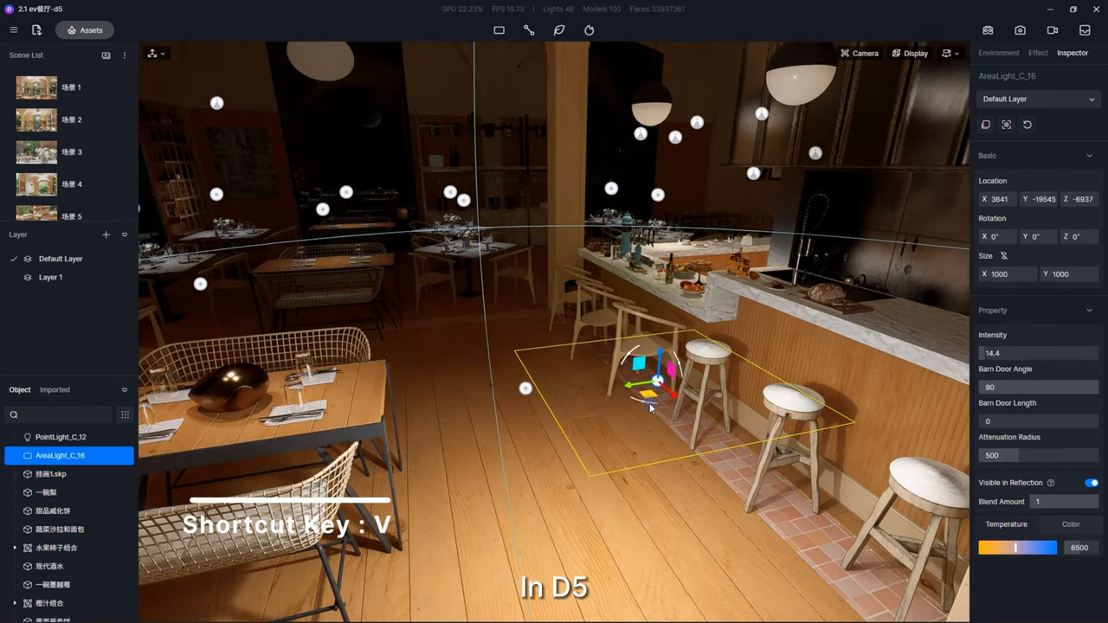
# Scale the rect light beside the stools smaller, then return to Move and Rotate.
pyautogui.press('v')
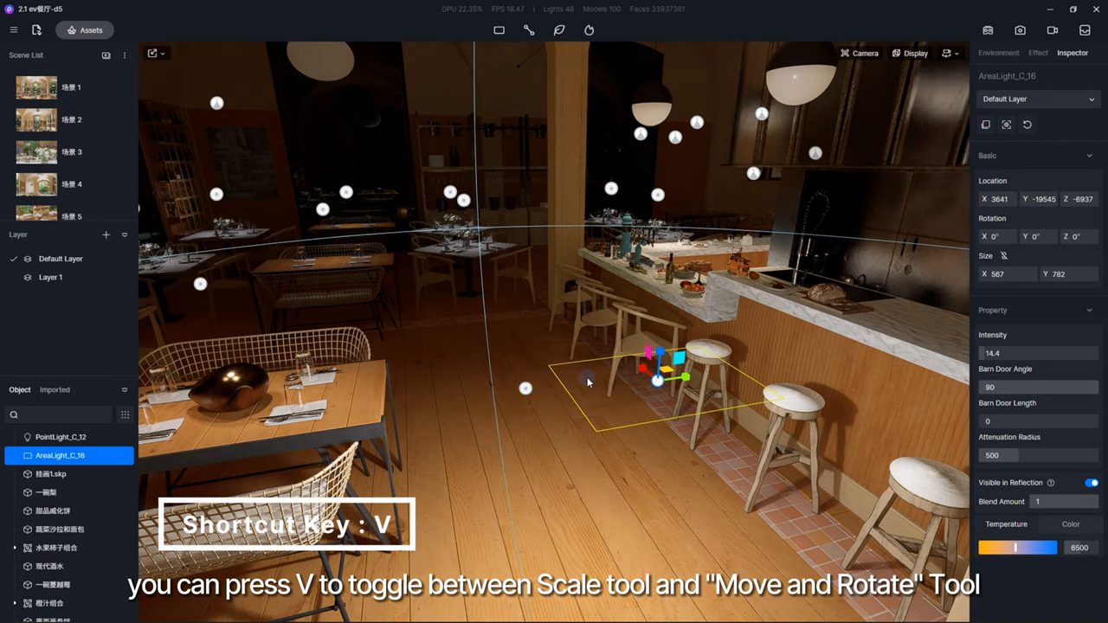
pyautogui.press('v')
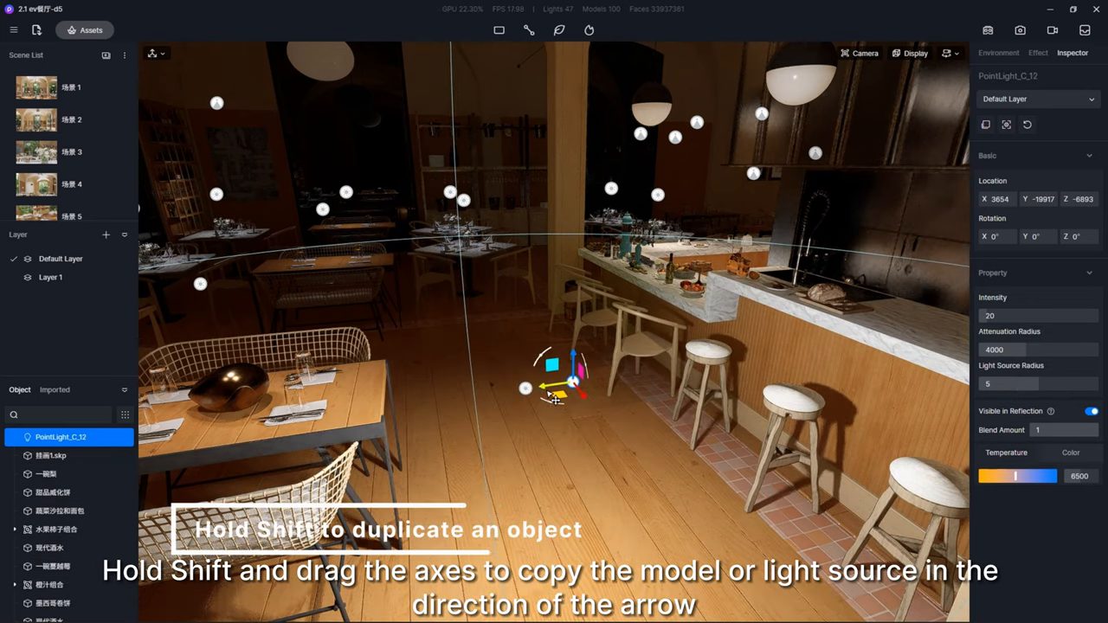
# Make several copies of the point light along the floor, including one via Ctrl+D.
pyautogui.moveTo(554, 381); pyautogui.dragTo(632, 381)
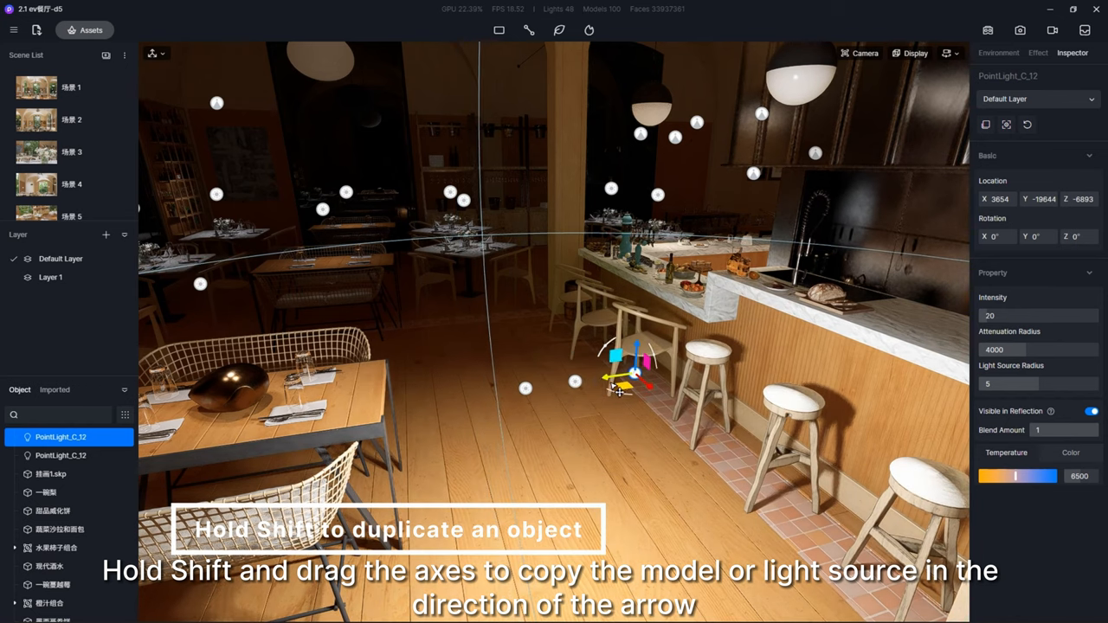
pyautogui.moveTo(623, 372); pyautogui.dragTo(672, 372)
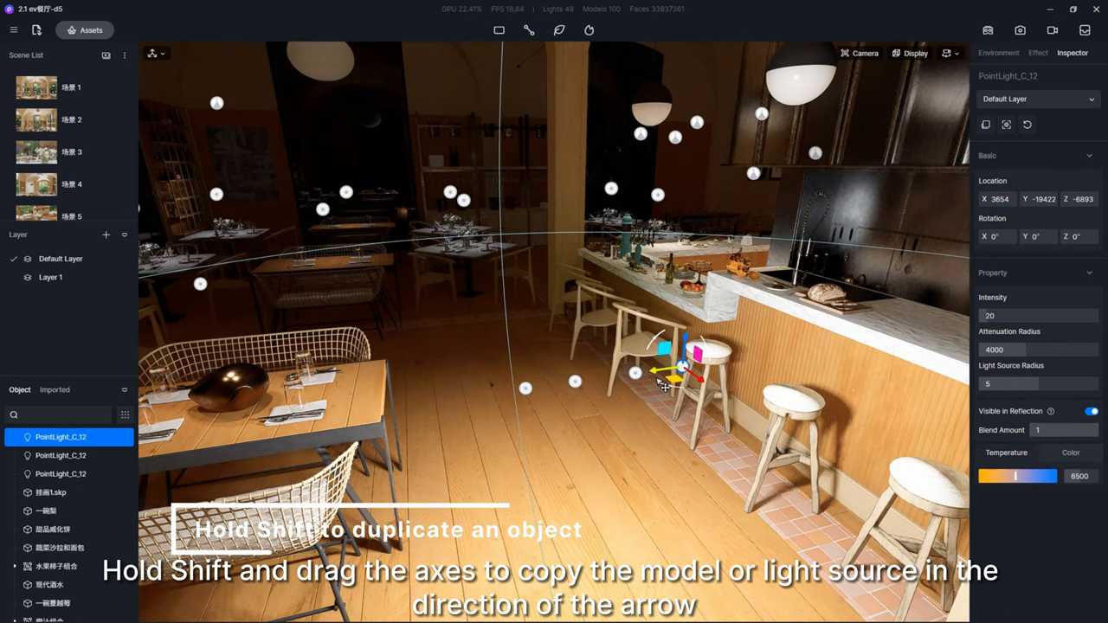
pyautogui.moveTo(684, 359); pyautogui.dragTo(520, 381)
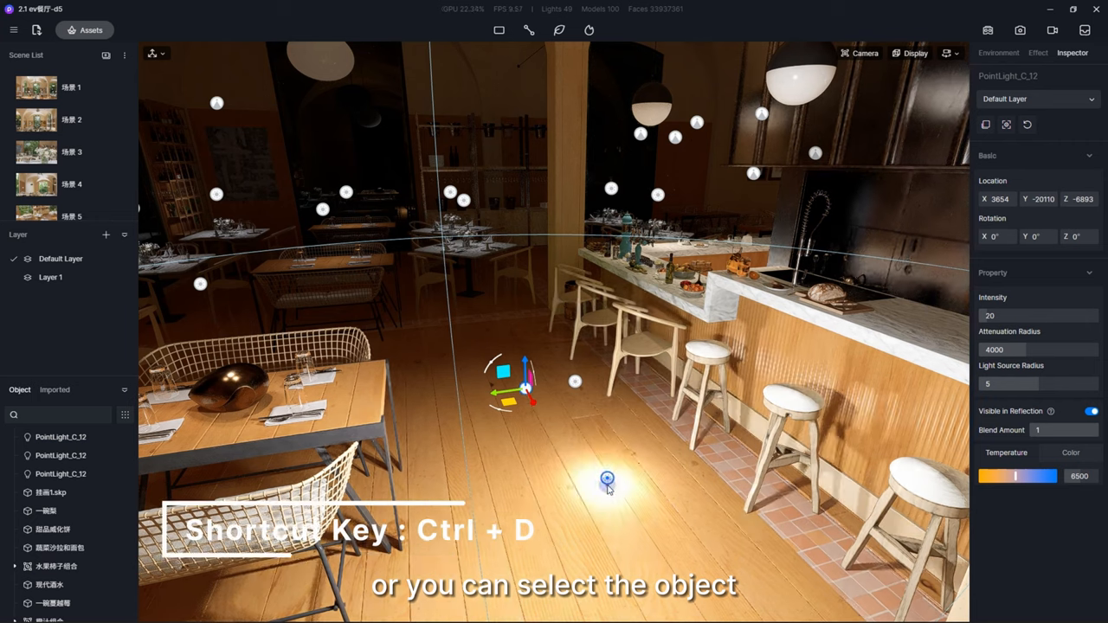
pyautogui.press('ctrl+d')
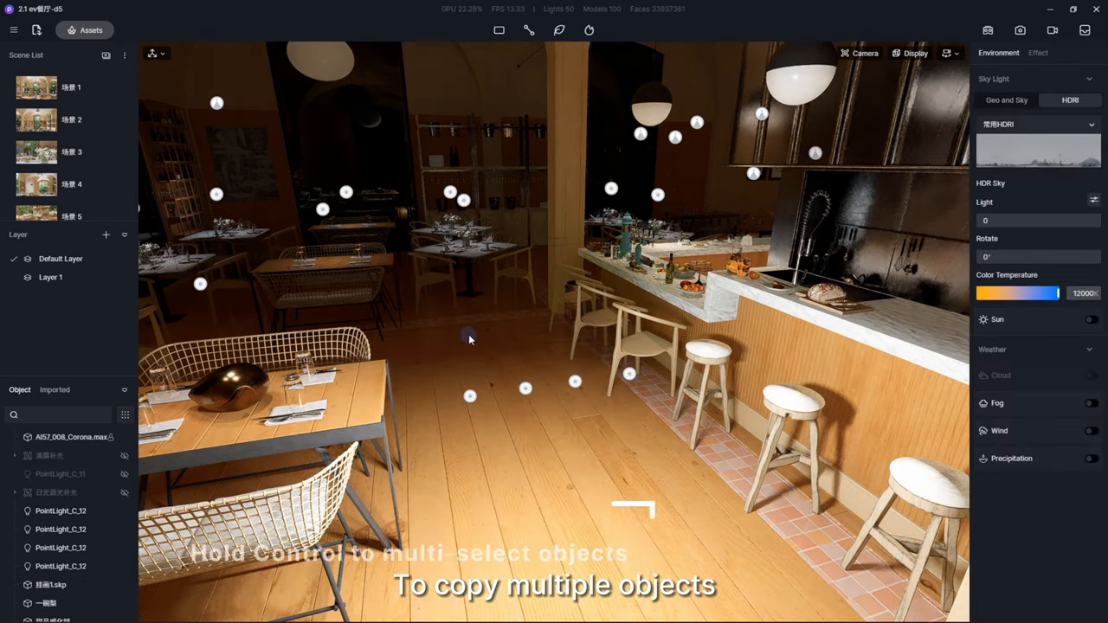
# Box-select the point lights, group them as '12345', then ungroup them again.
pyautogui.moveTo(467, 338); pyautogui.dragTo(666, 459)
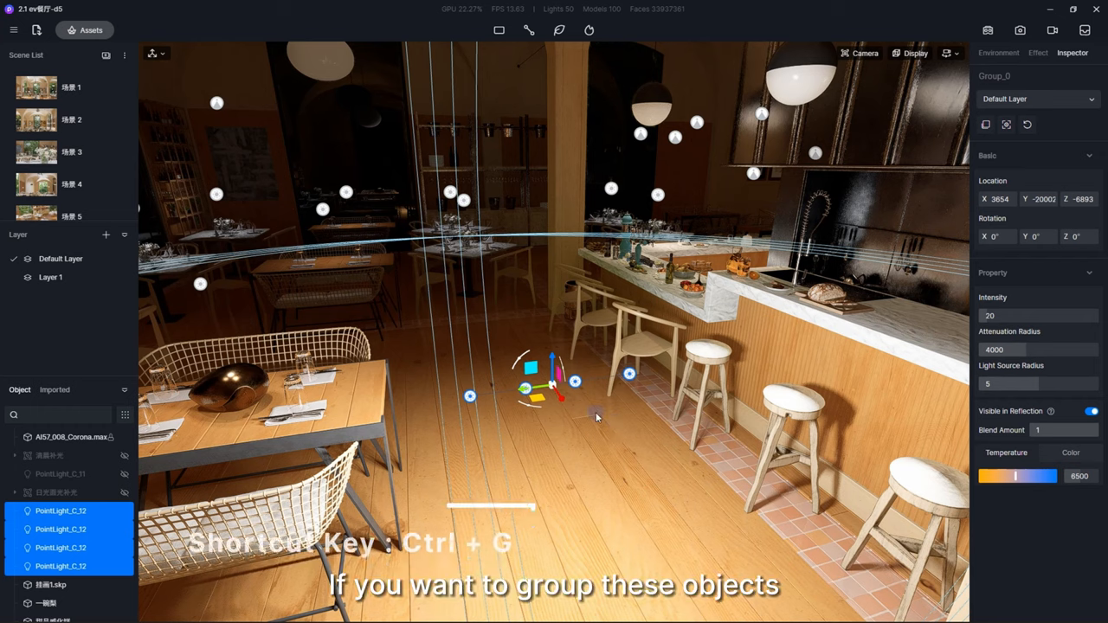
pyautogui.press('ctrl+g')
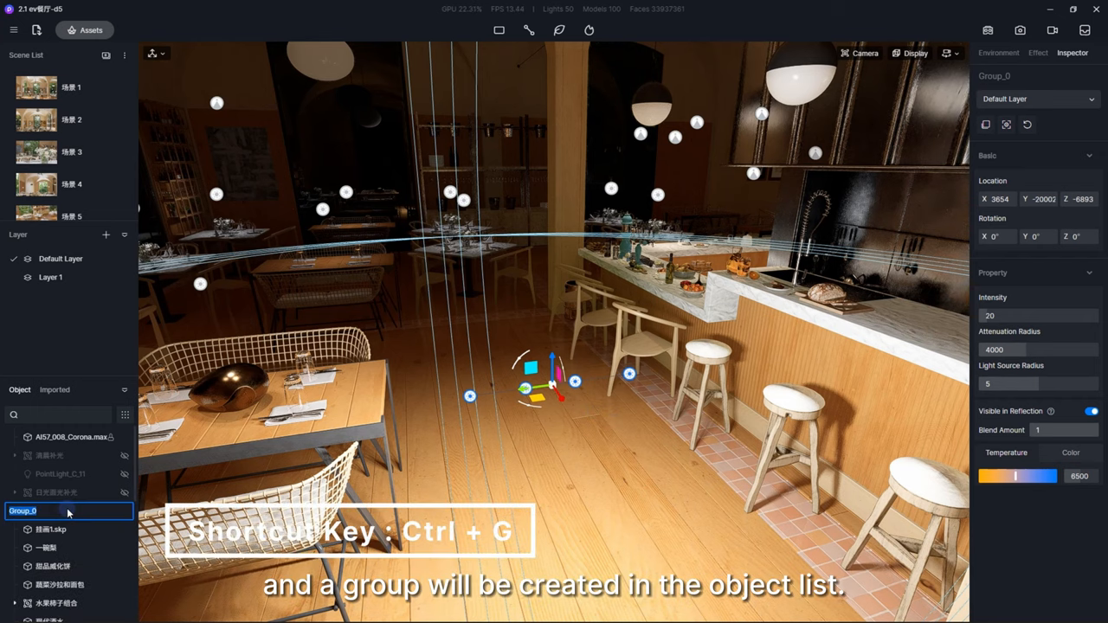
pyautogui.write('12345')
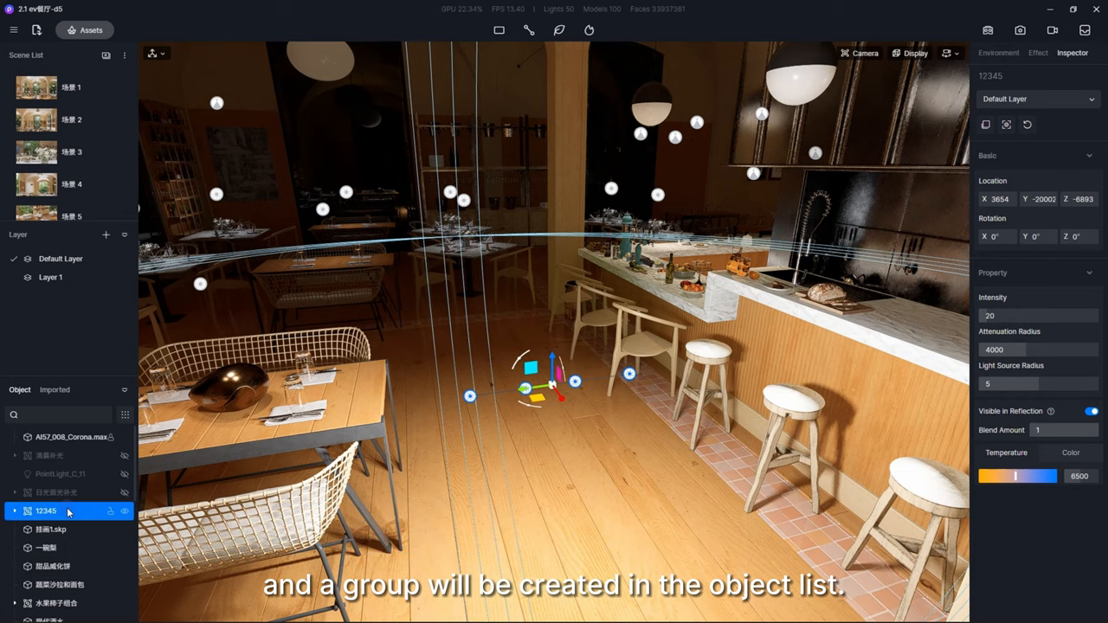
pyautogui.press('ctrl+shift+g')
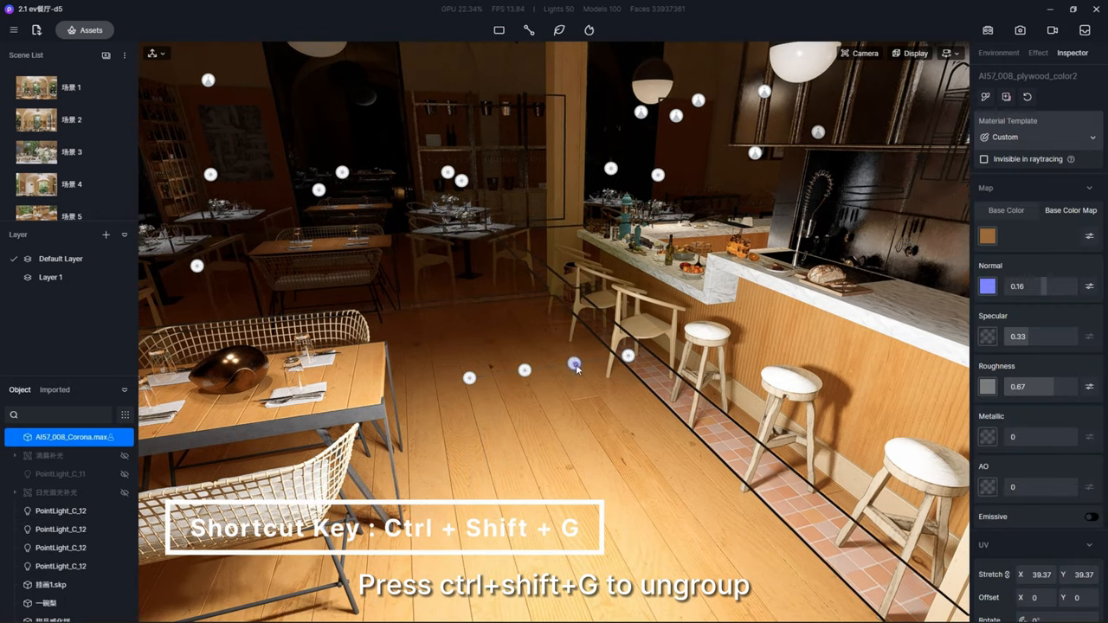
# Move the selected point light freely to a new spot beside the bar stools.
pyautogui.click(61, 460)
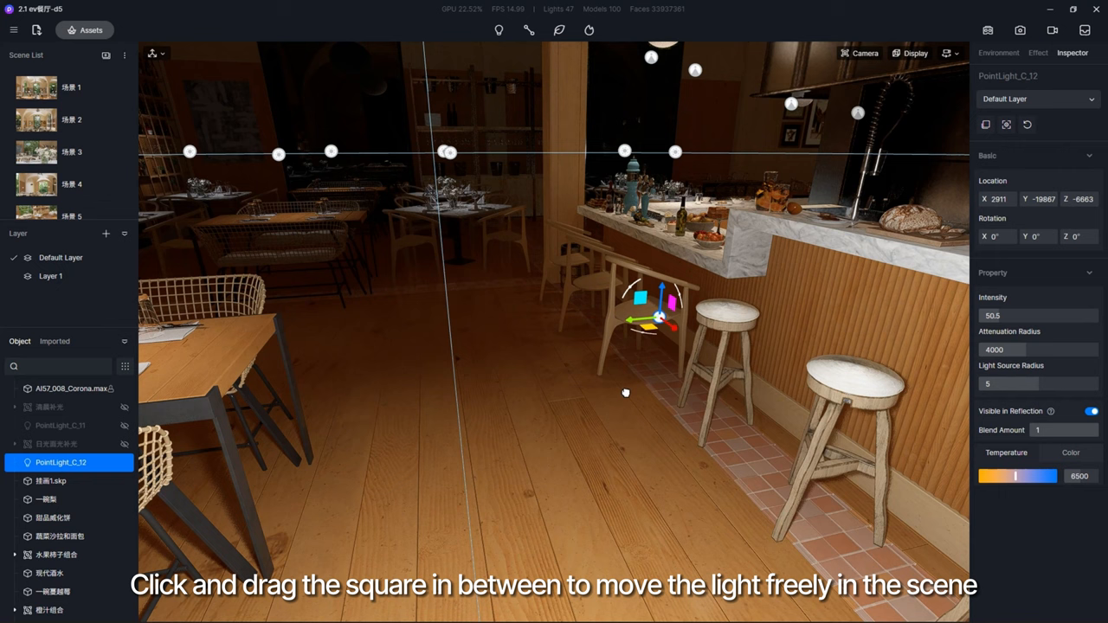
pyautogui.moveTo(658, 311); pyautogui.dragTo(568, 308)
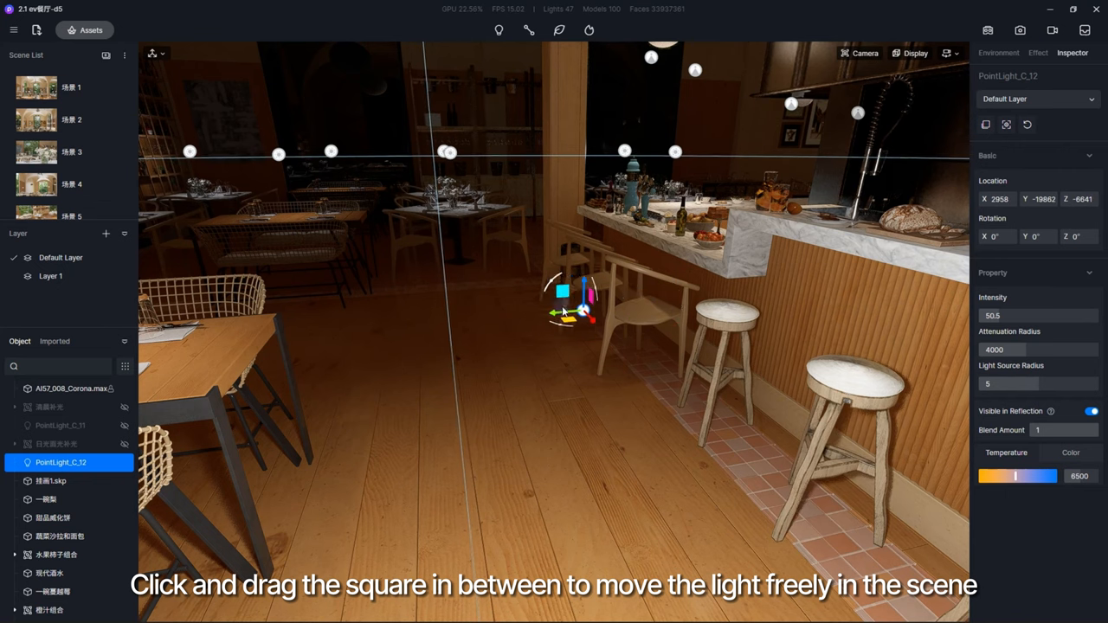
pyautogui.moveTo(563, 308); pyautogui.dragTo(557, 263)
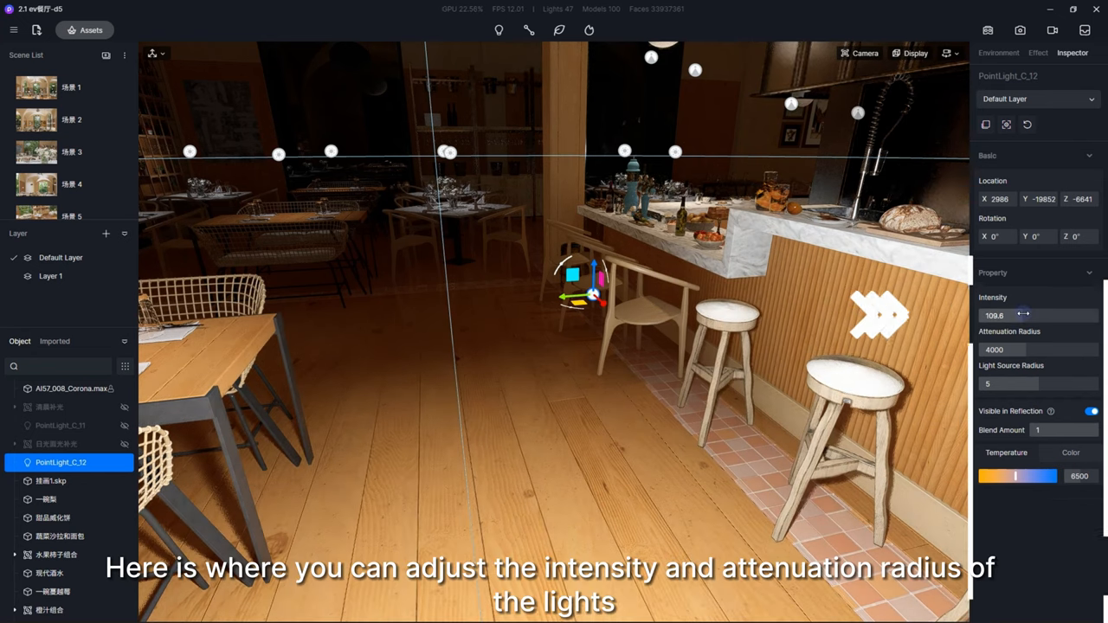
pyautogui.moveTo(1025, 315); pyautogui.dragTo(1001, 315)
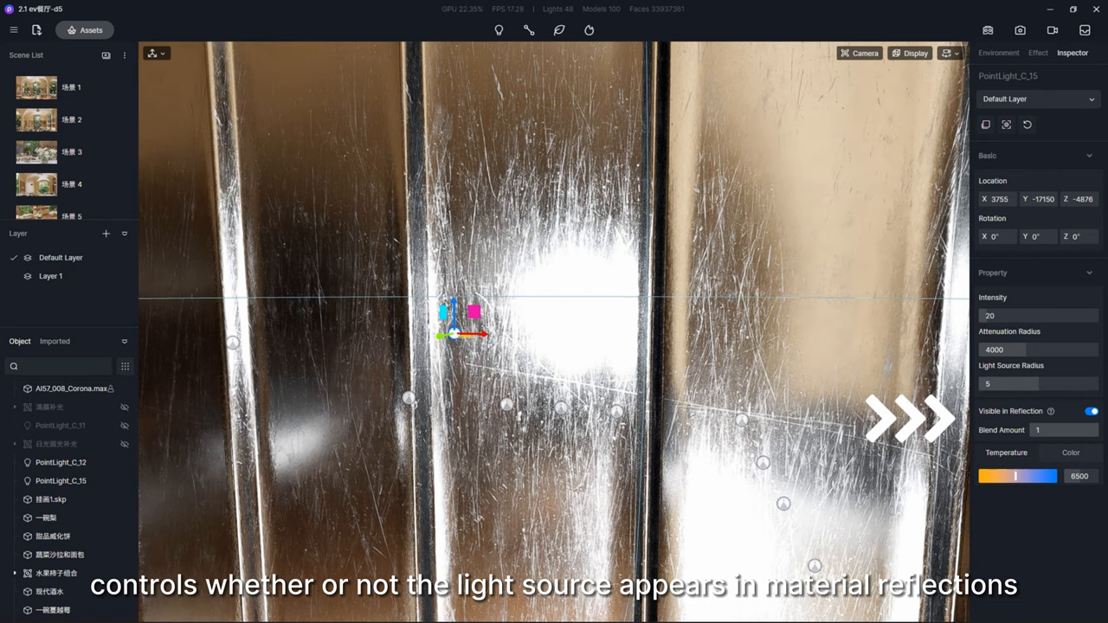
# Toggle the light's 'Visible in Reflection' off and back on for the metal panels.
pyautogui.click(1091, 412)
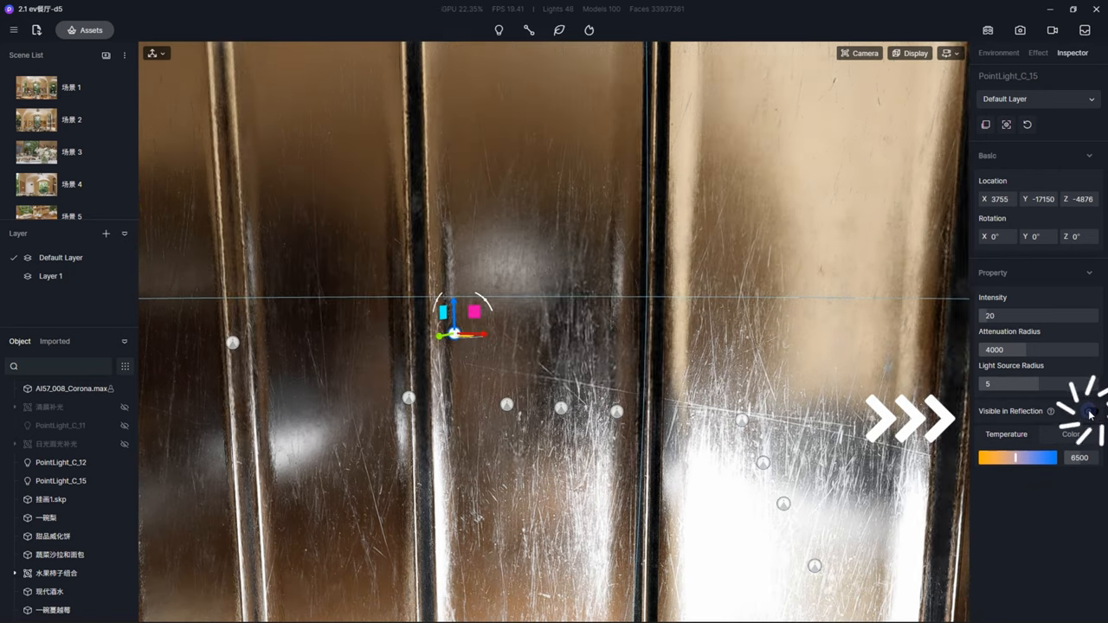
pyautogui.click(1091, 412)
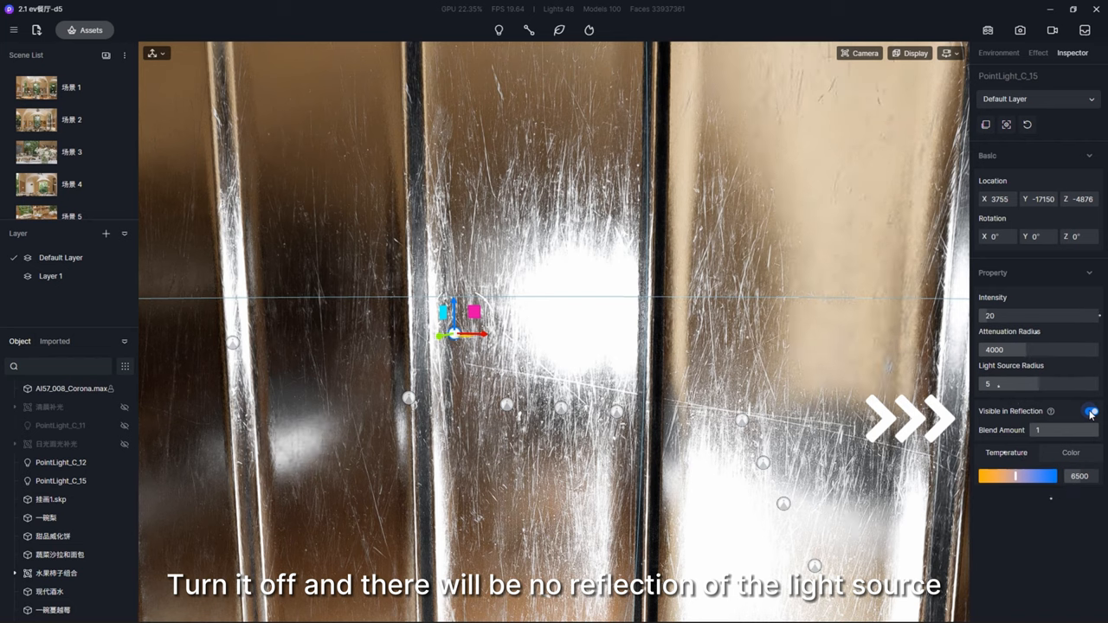
pyautogui.click(1091, 410)
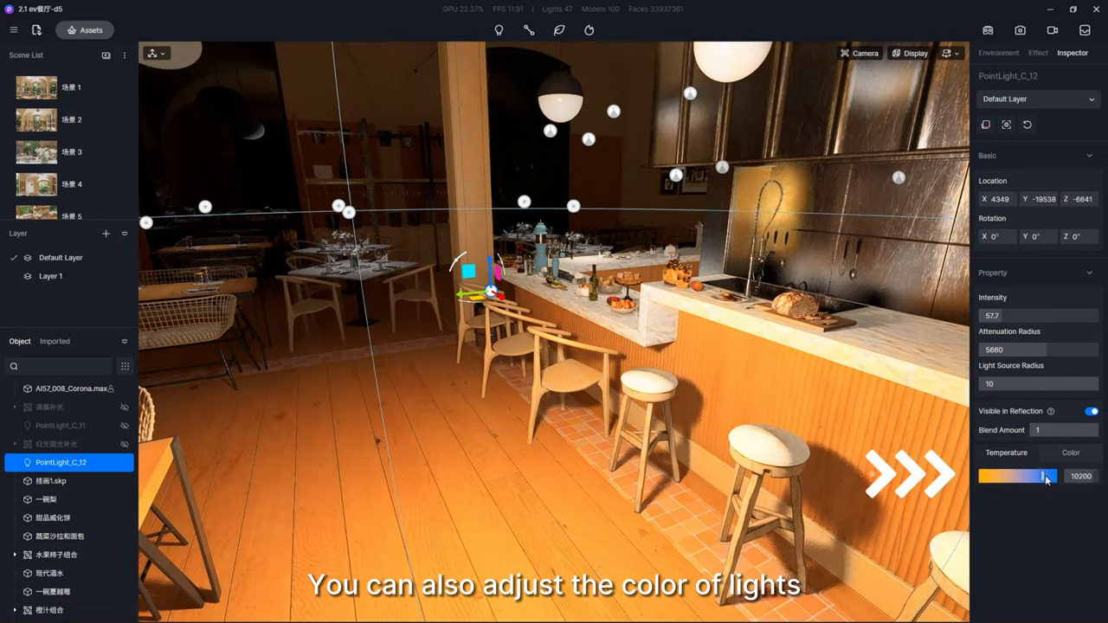
# Warm the bar point light to 2300 K, then switch to setting its colour directly.
pyautogui.moveTo(1043, 477); pyautogui.dragTo(984, 476)
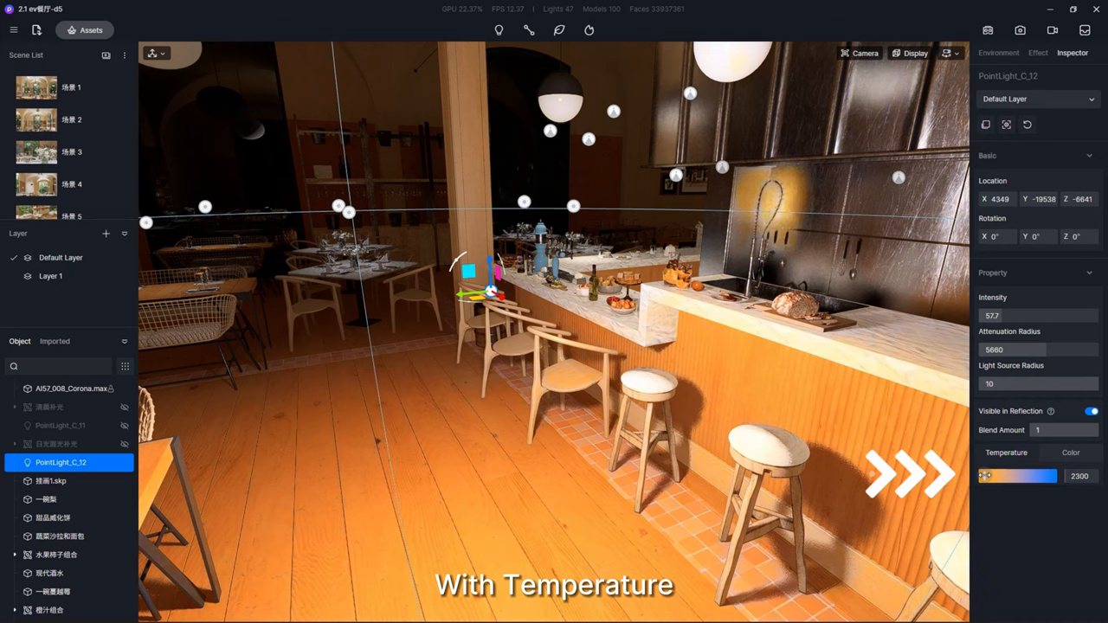
pyautogui.moveTo(983, 476); pyautogui.dragTo(1055, 476)
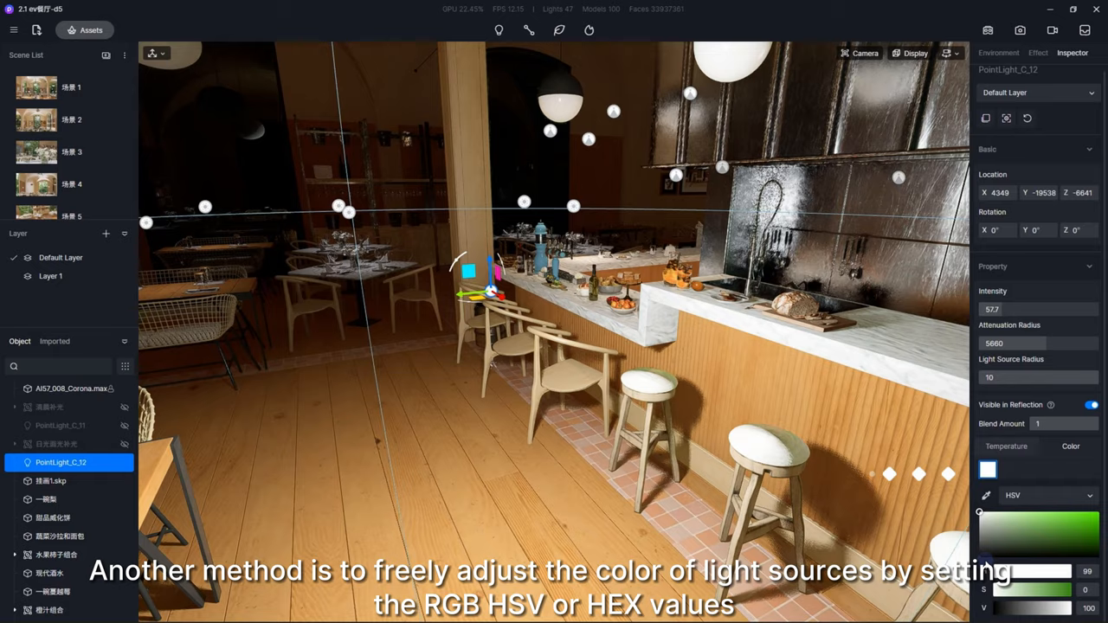
# Place a spotlight above the dining area and try the first and fourth built-in IES profiles.
pyautogui.click(499, 31)
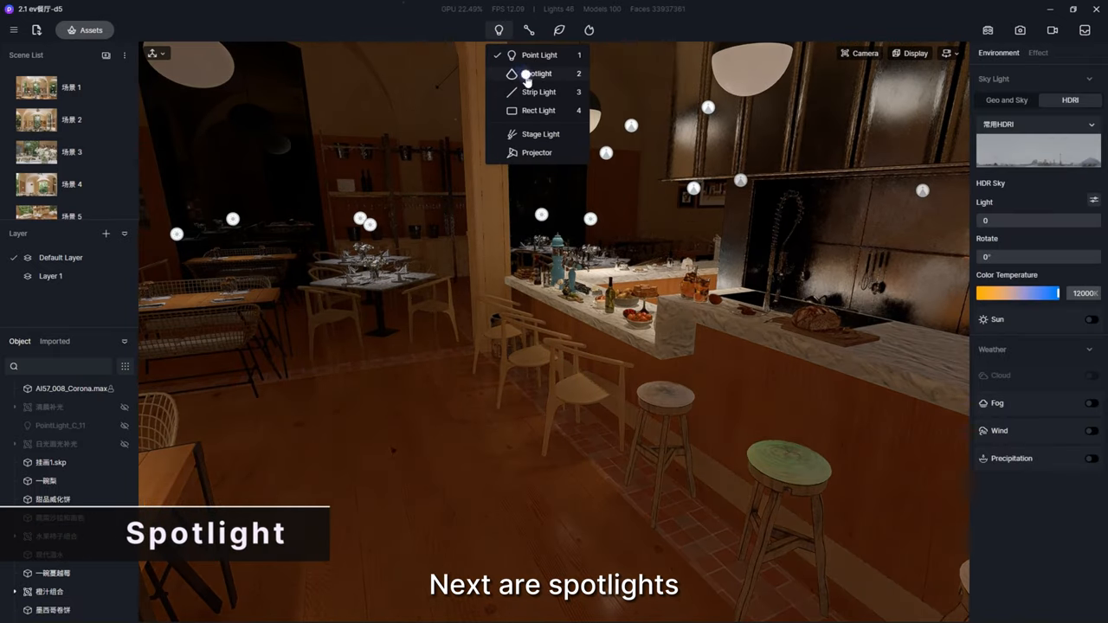
pyautogui.click(537, 73)
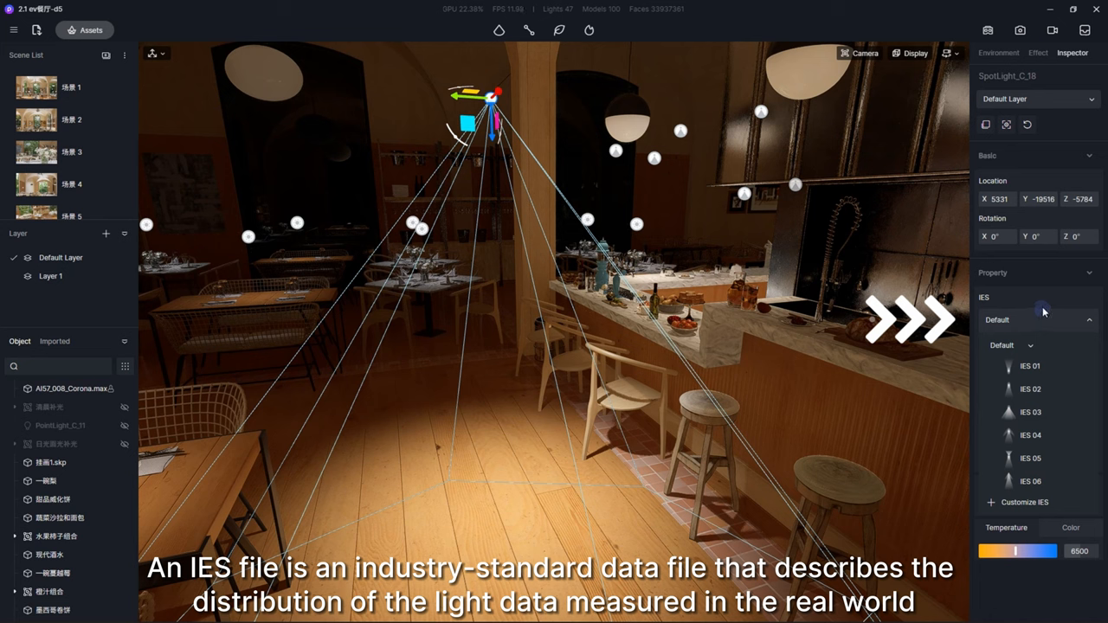
pyautogui.click(1029, 366)
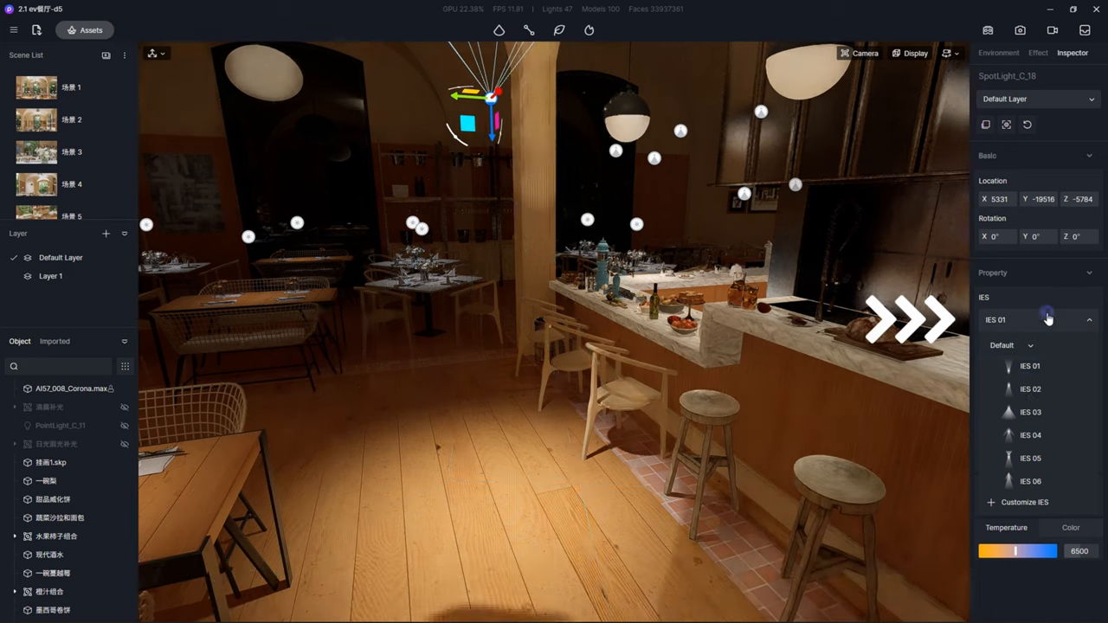
pyautogui.click(1031, 434)
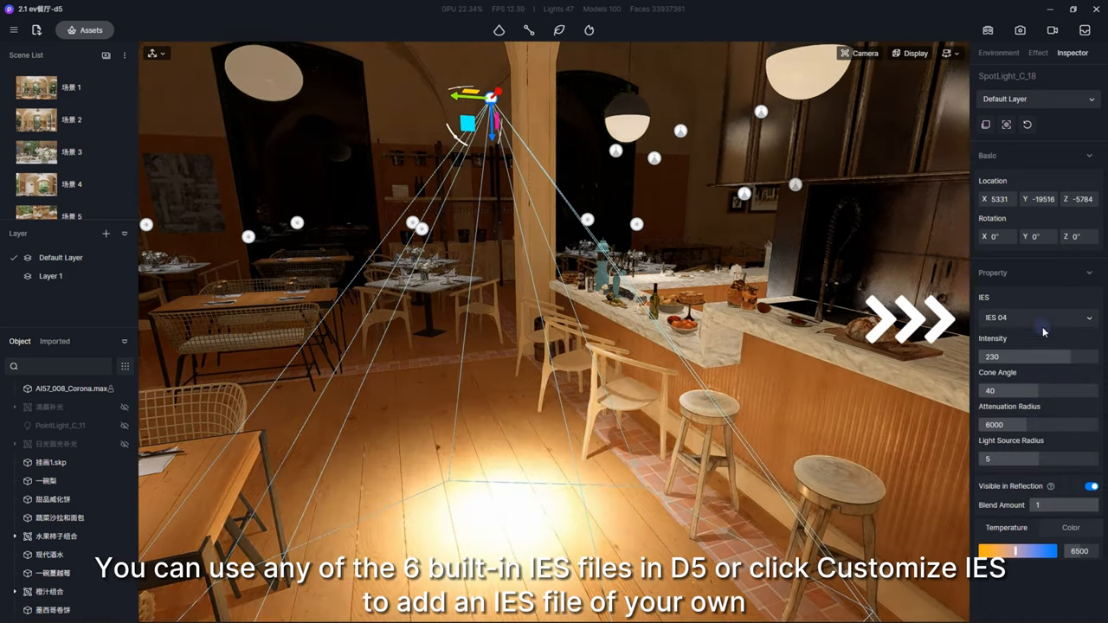
# Load a custom IES file to shape the spotlight's beam.
pyautogui.click(1035, 319)
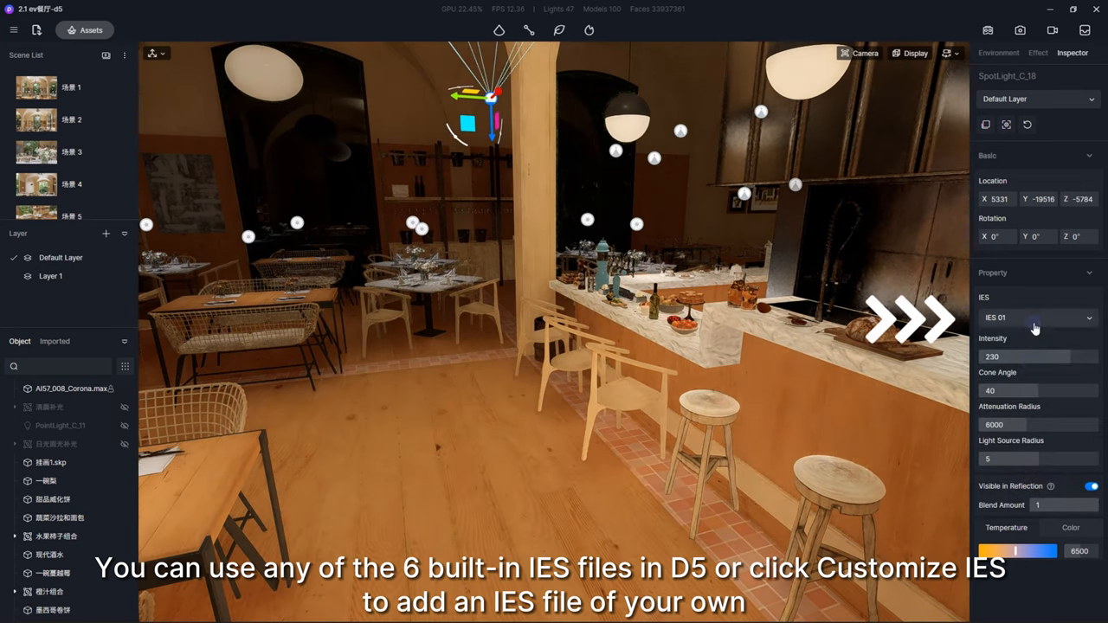
pyautogui.click(1025, 364)
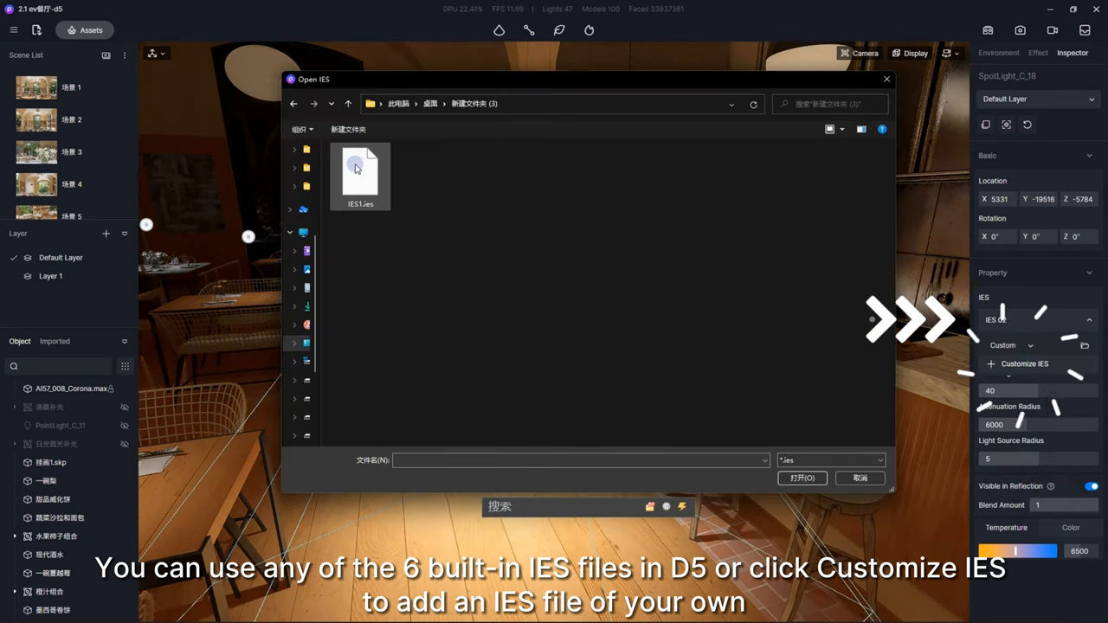
pyautogui.click(800, 478)
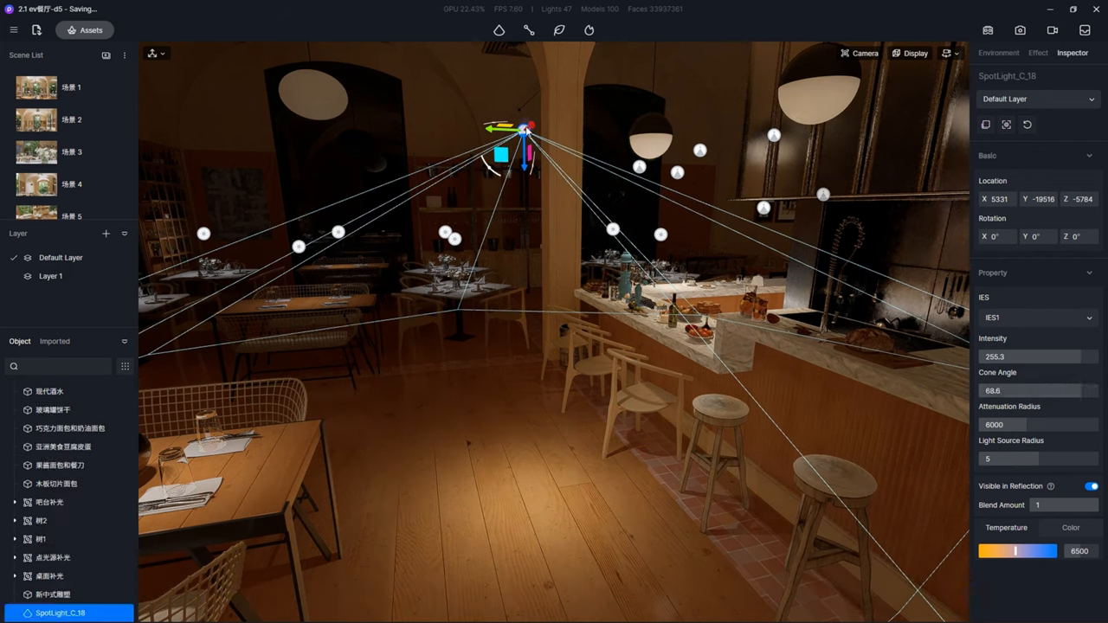
pyautogui.click(998, 52)
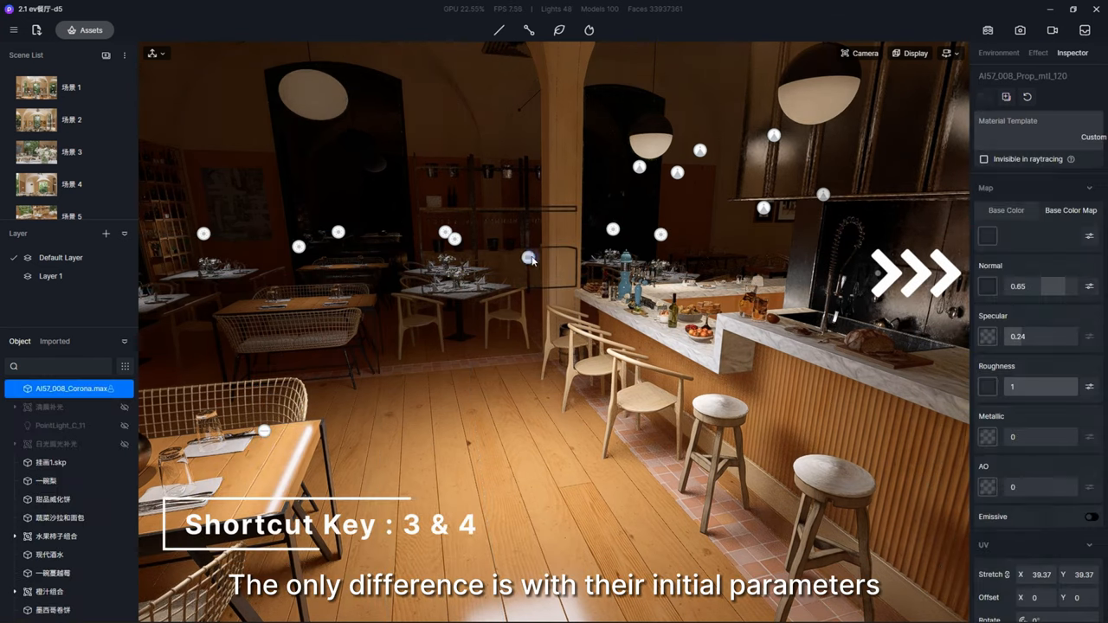
# Place a strip light over a dining table and a rect light above the bar.
pyautogui.click(443, 234)
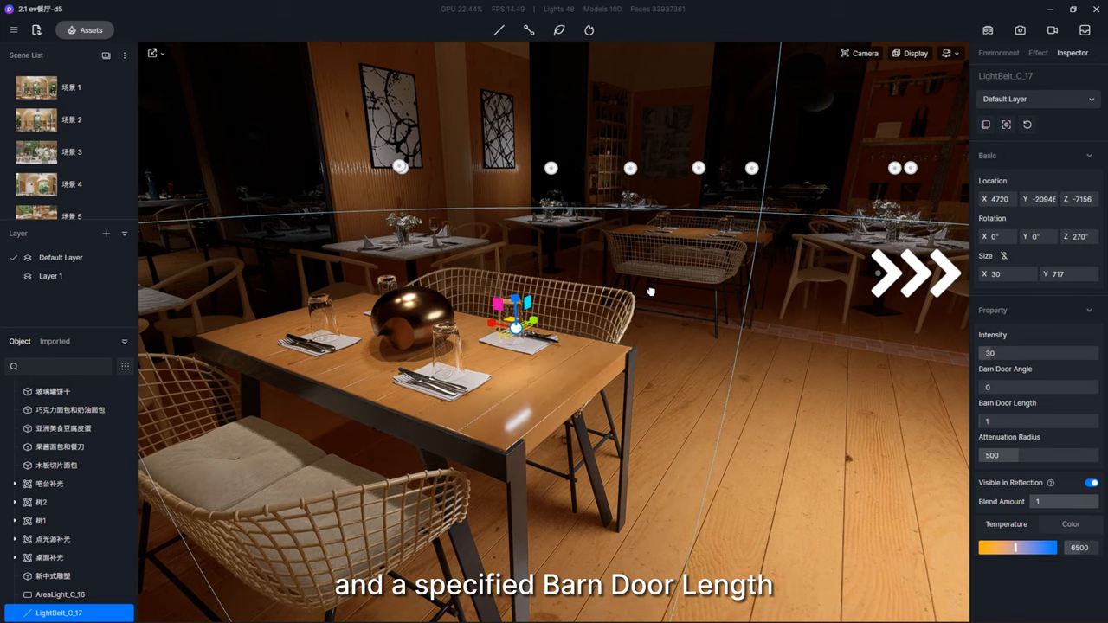
pyautogui.click(60, 596)
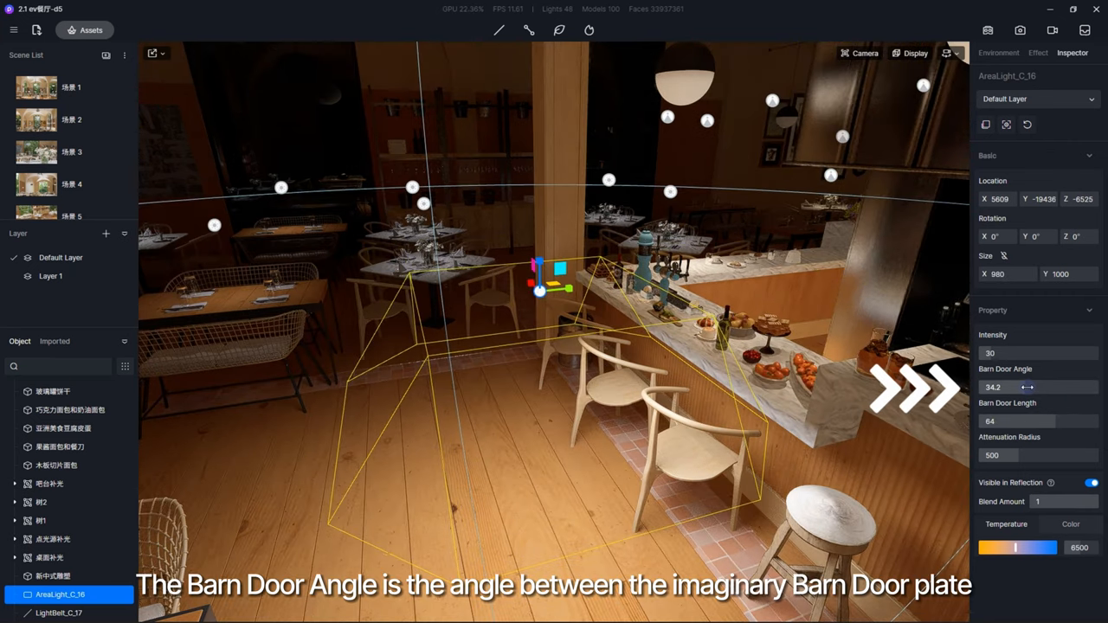
# Set the rect light's barn door angle to about 22.8 and its length to 73.
pyautogui.moveTo(1025, 388); pyautogui.dragTo(1037, 388)
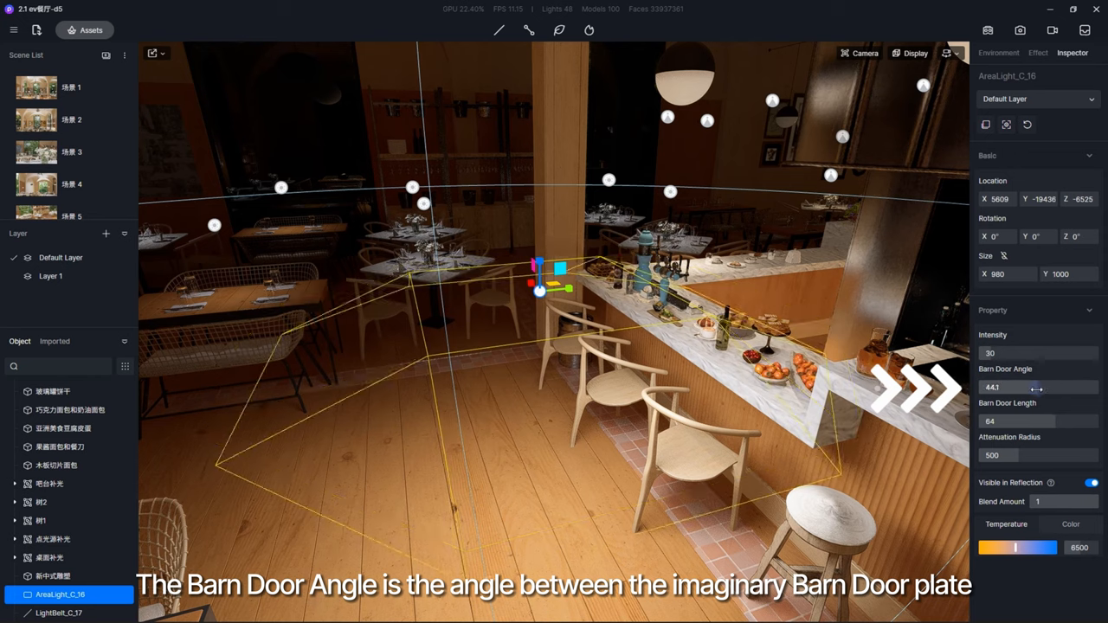
pyautogui.moveTo(1022, 388); pyautogui.dragTo(996, 388)
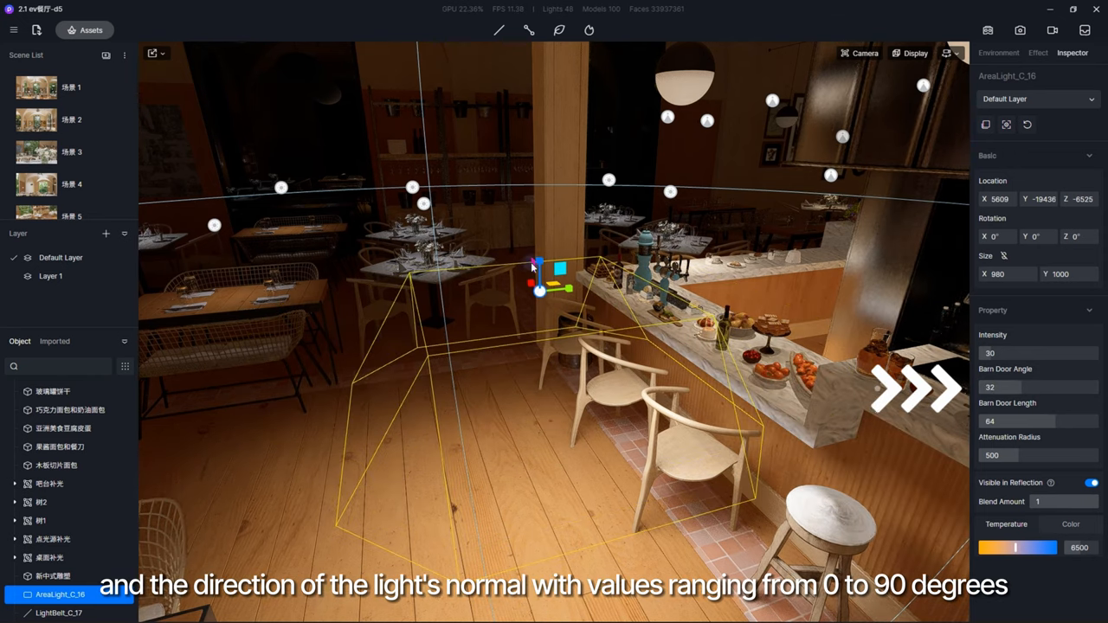
pyautogui.moveTo(540, 291); pyautogui.dragTo(540, 159)
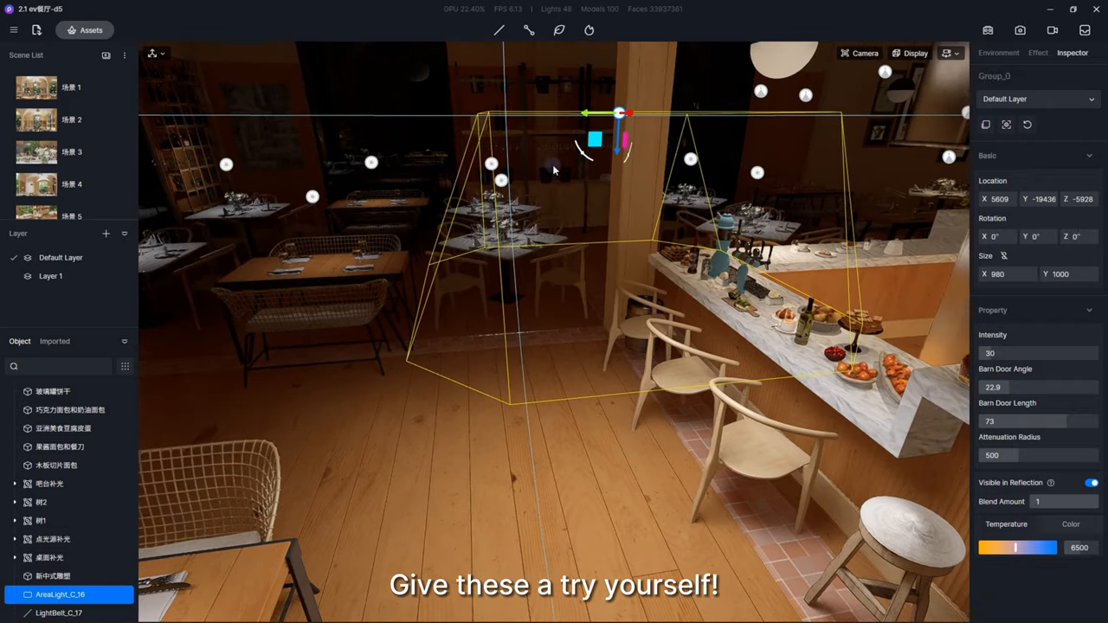
pyautogui.click(997, 52)
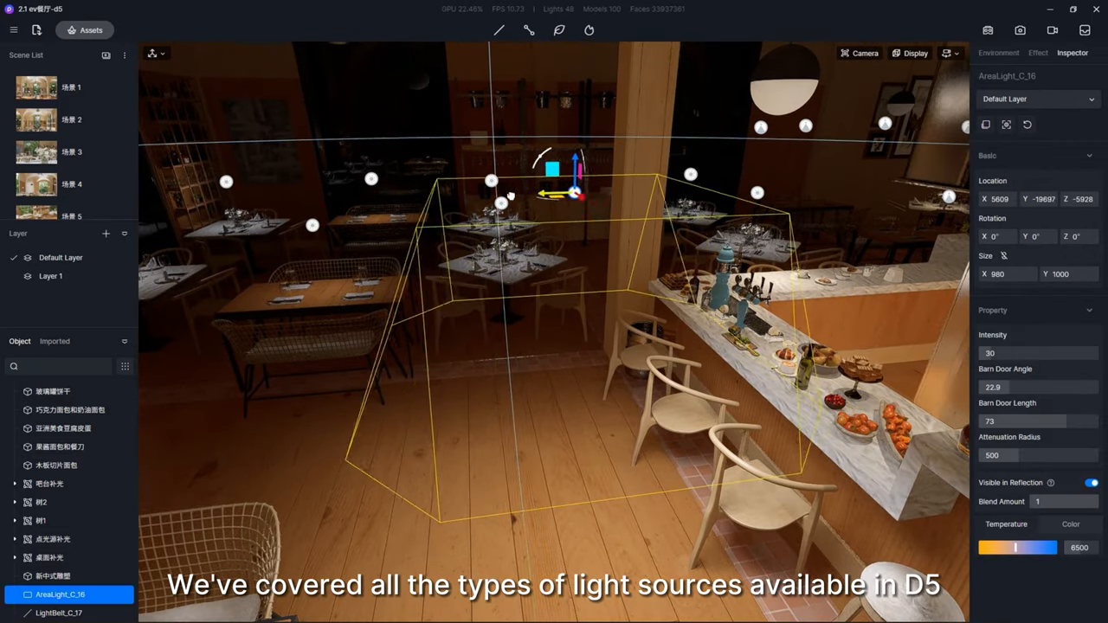
pyautogui.click(55, 388)
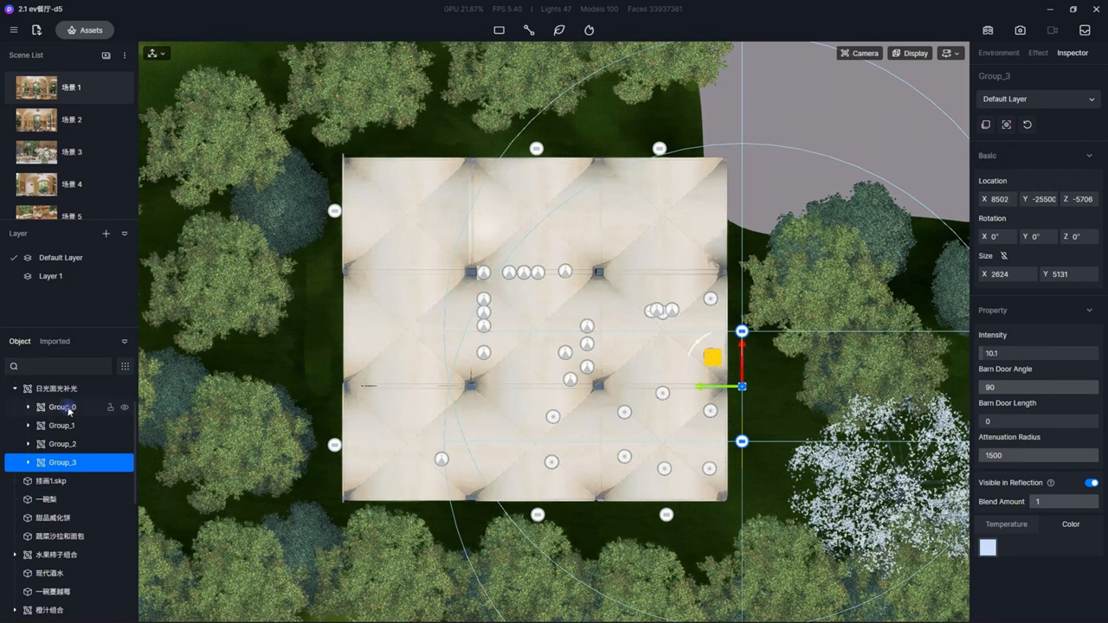
# Select Group_1, Group_3 and Group_2 in turn to inspect each window light group.
pyautogui.click(62, 426)
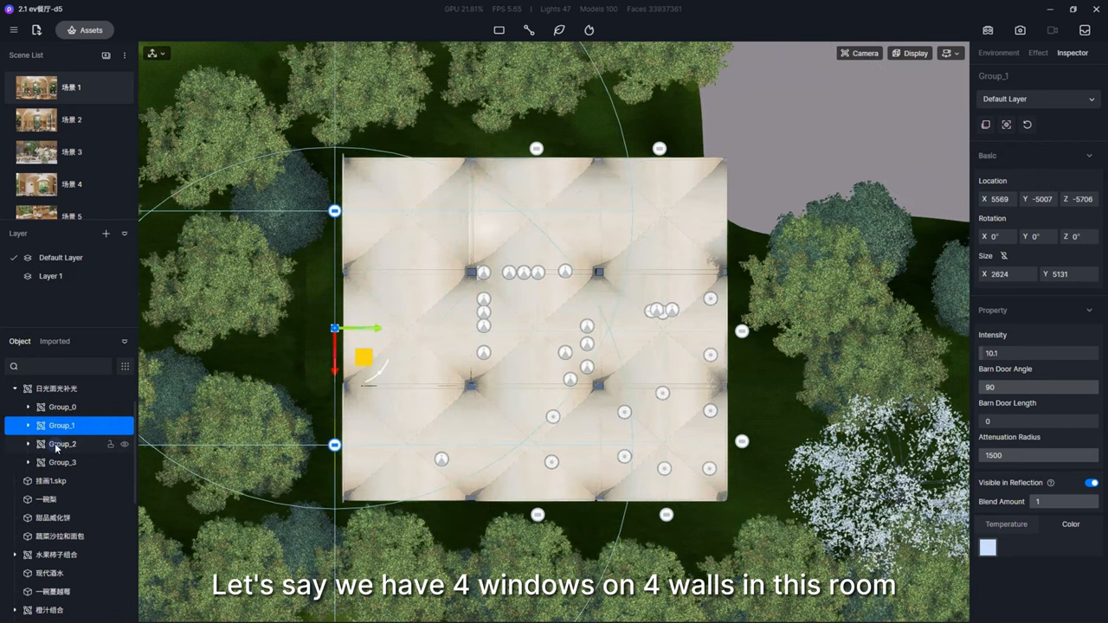
pyautogui.click(62, 461)
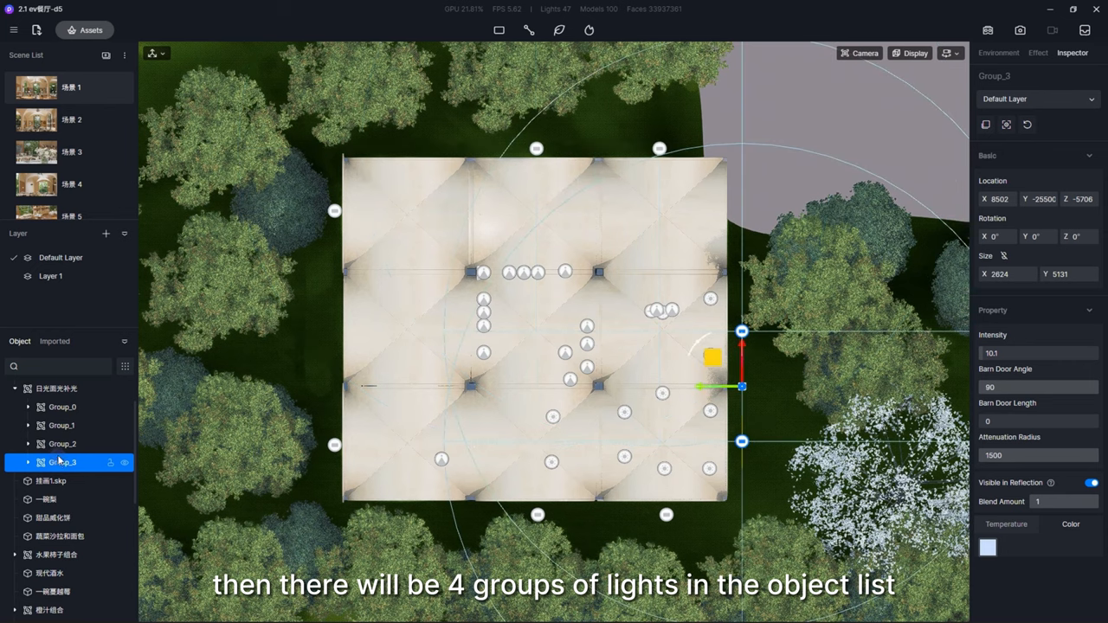
pyautogui.click(62, 407)
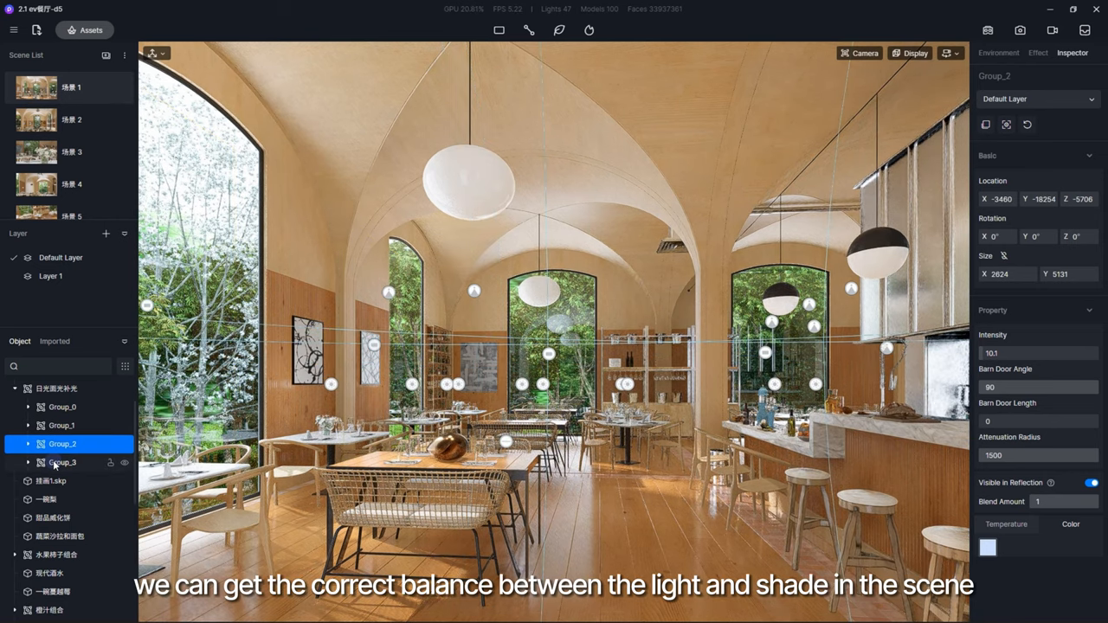
# Lower the desk SpotLight's intensity to 11.5 so it blends with the table lighting.
pyautogui.click(62, 463)
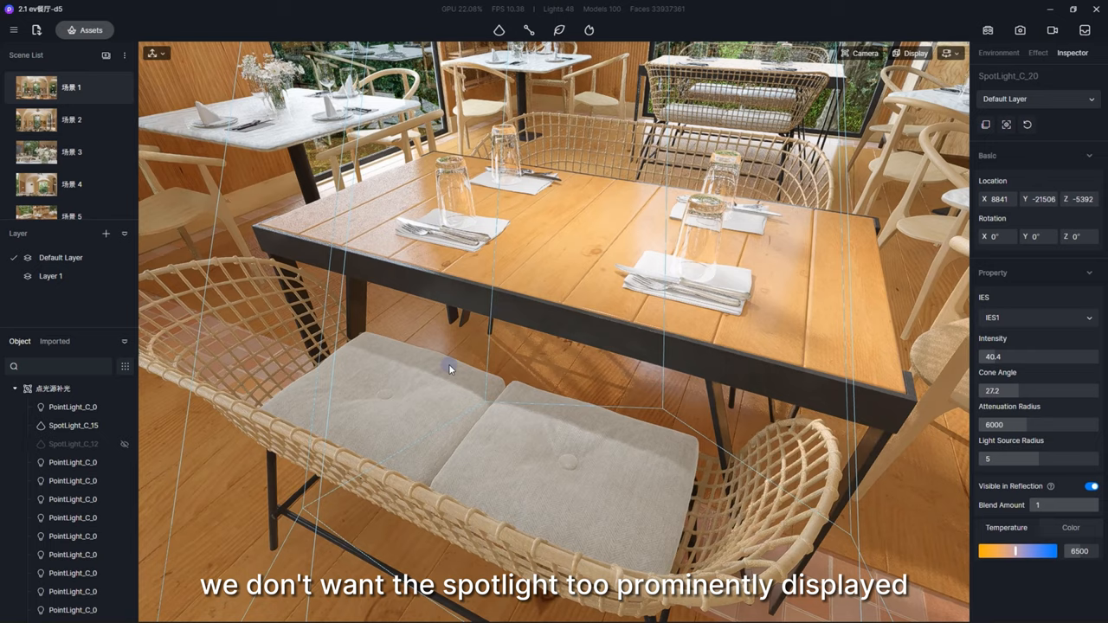
pyautogui.write('11.5')
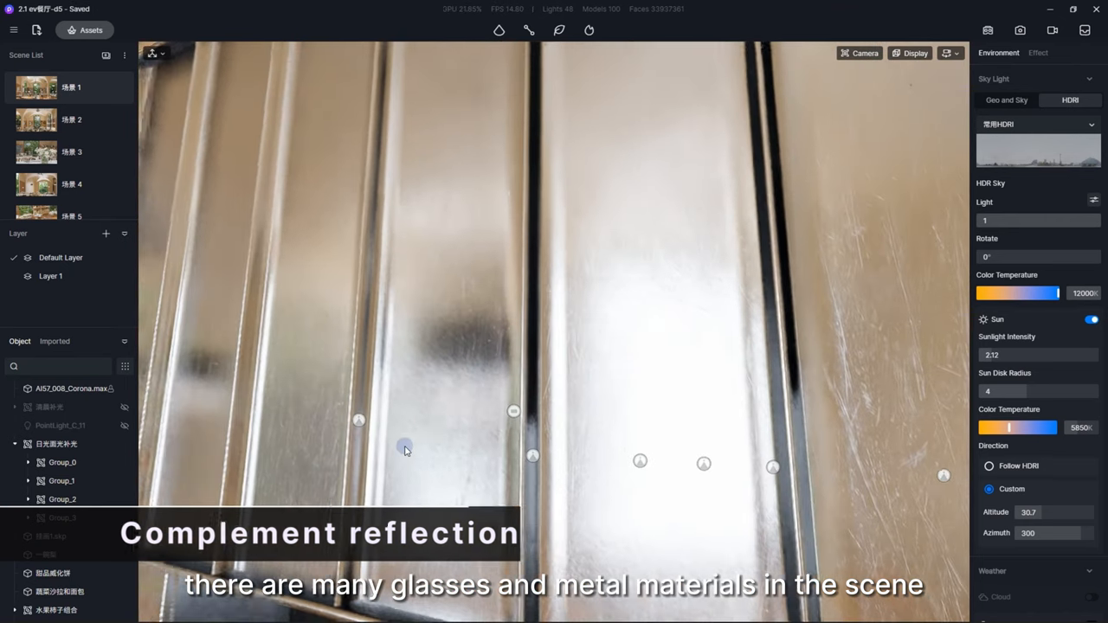
# Place a faint Point Light near the tabletop for glass and metal highlights.
pyautogui.click(530, 31)
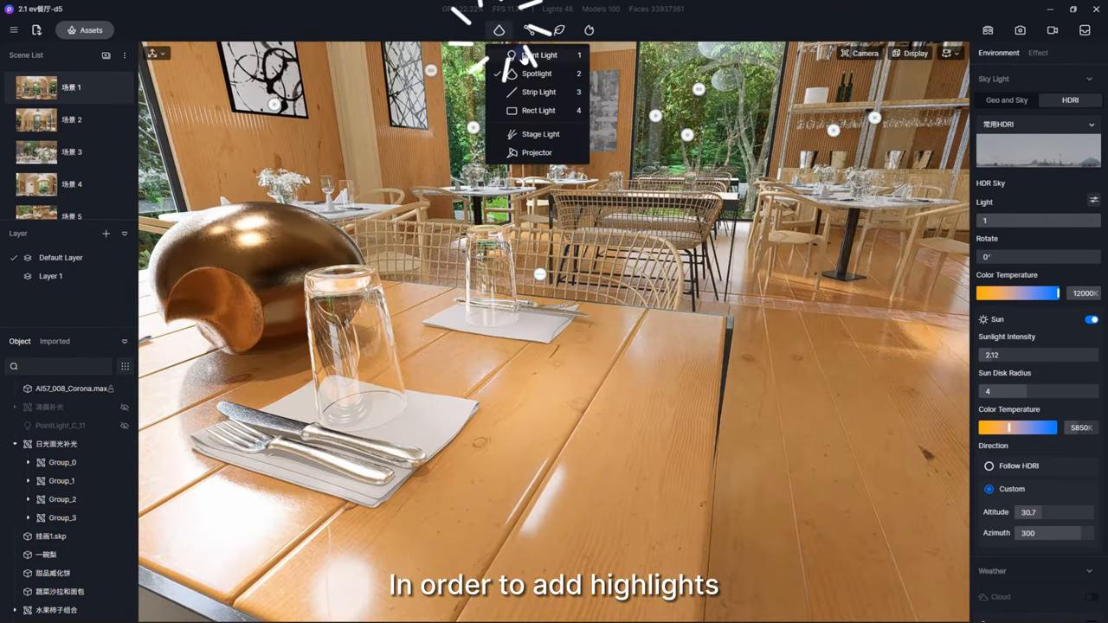
pyautogui.click(540, 55)
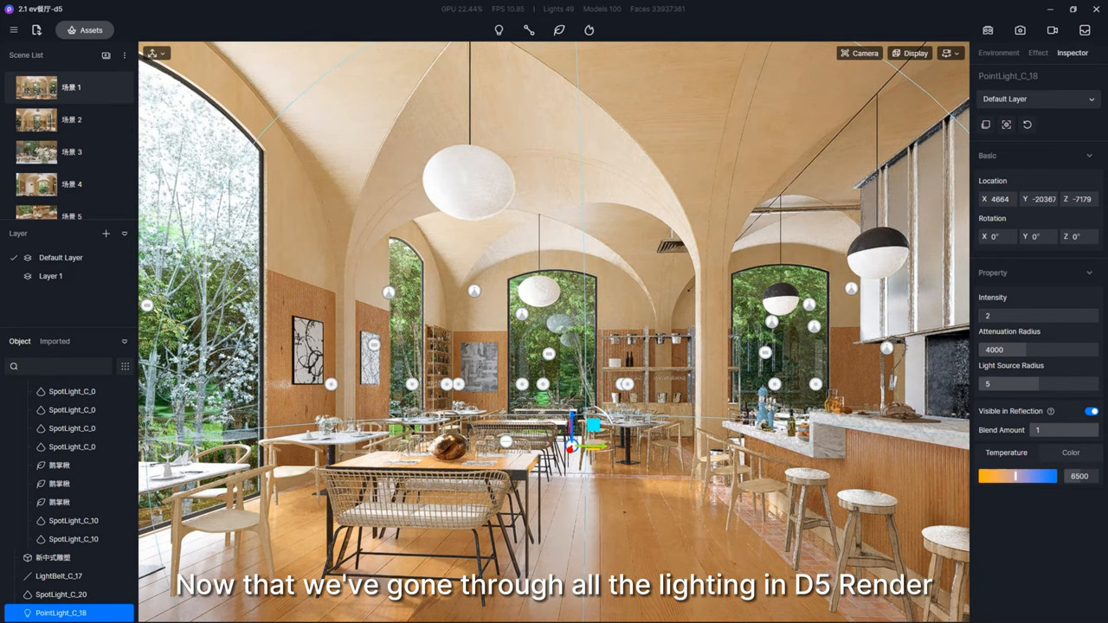
pyautogui.moveTo(306, 177)
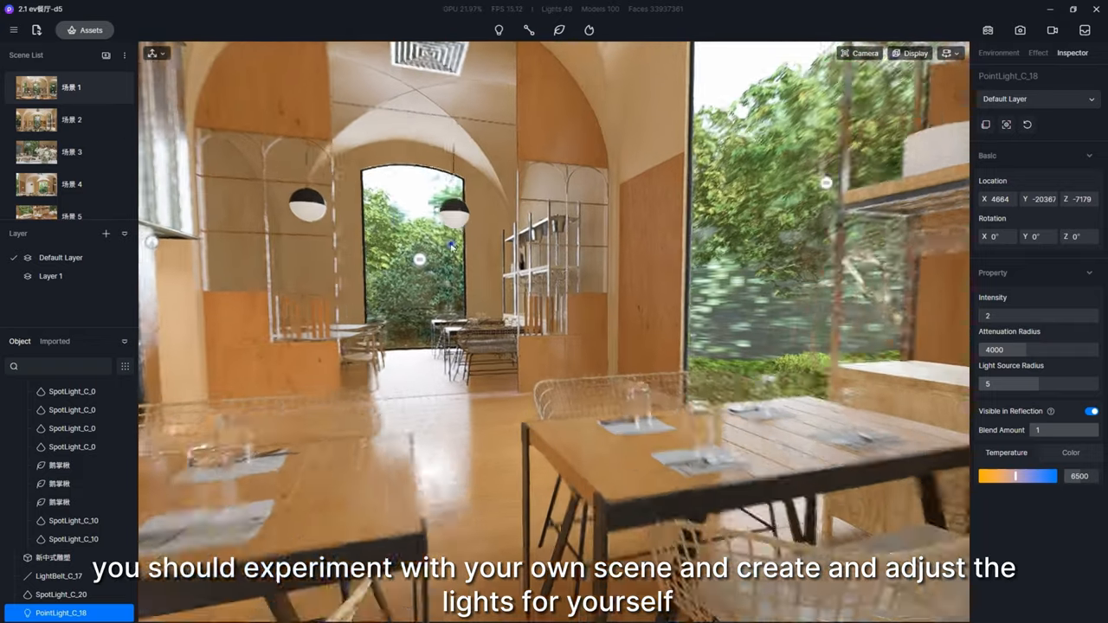
# Place a Stage Light projecting a swirling gobo pattern onto the curved wall.
pyautogui.click(499, 31)
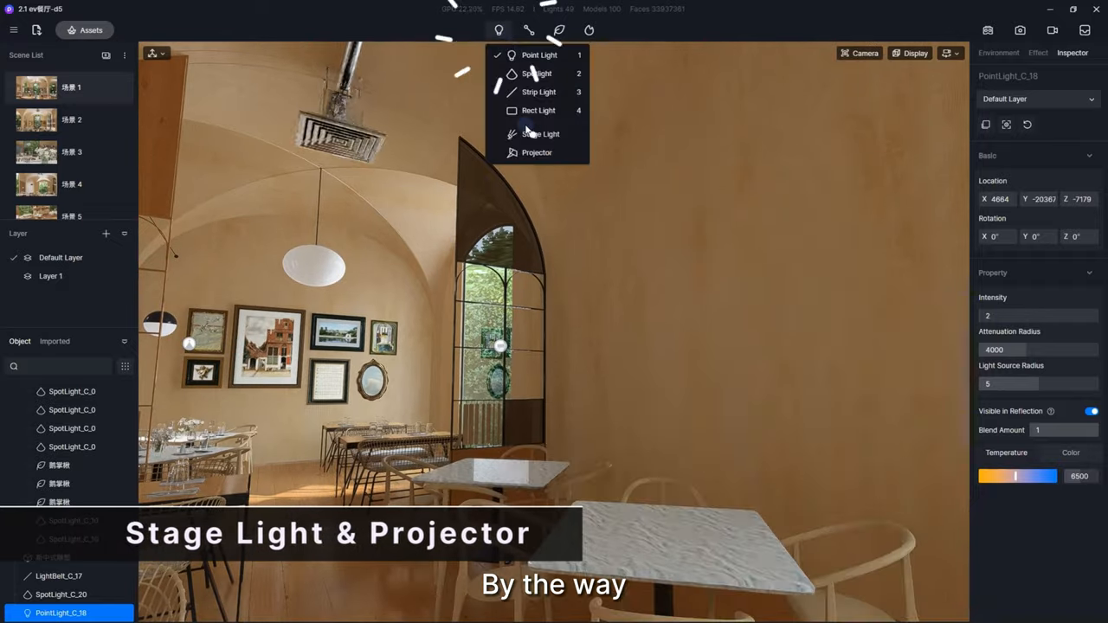
pyautogui.click(540, 135)
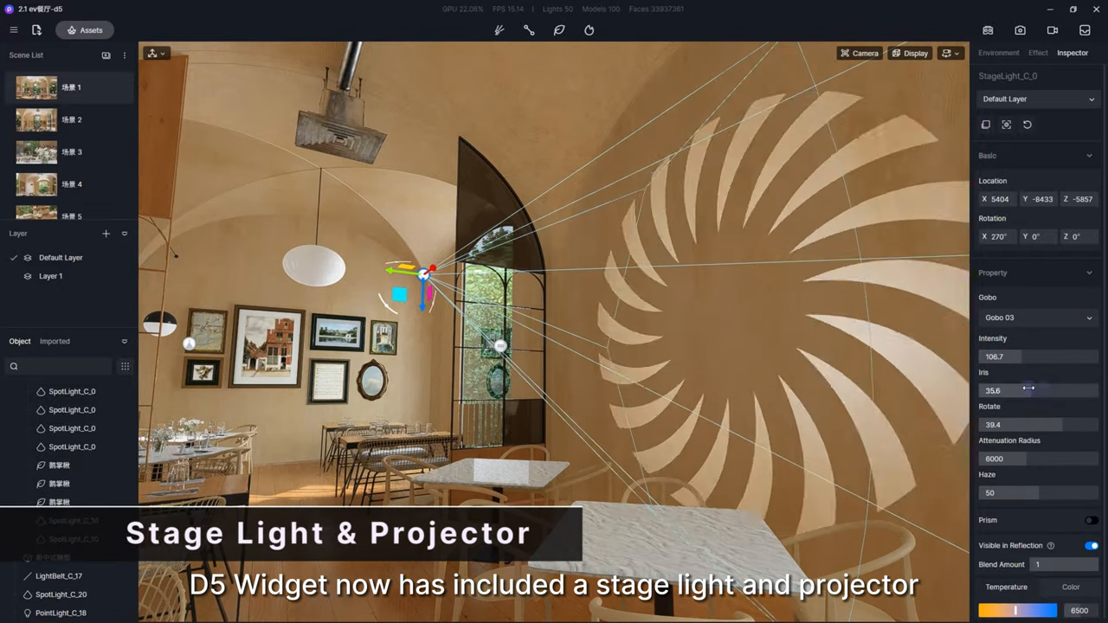